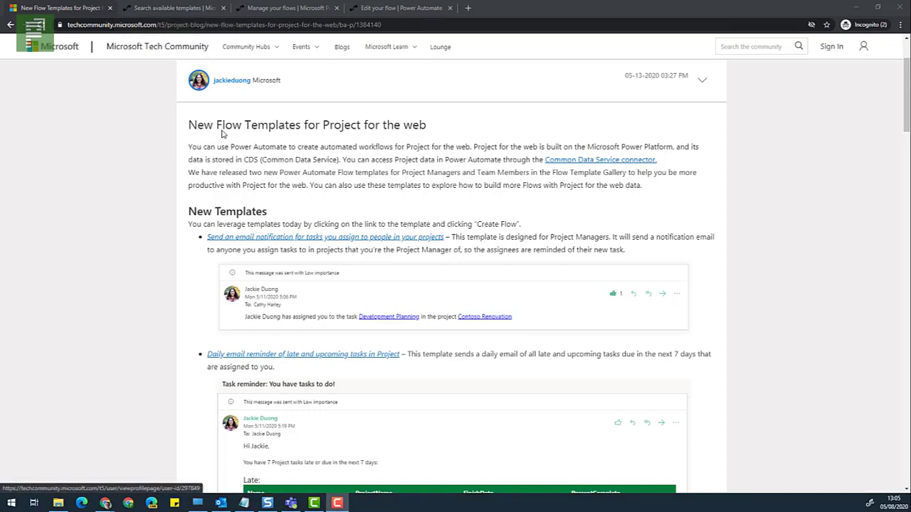
{"action": "mouse_move", "coordinate": [275, 135]}
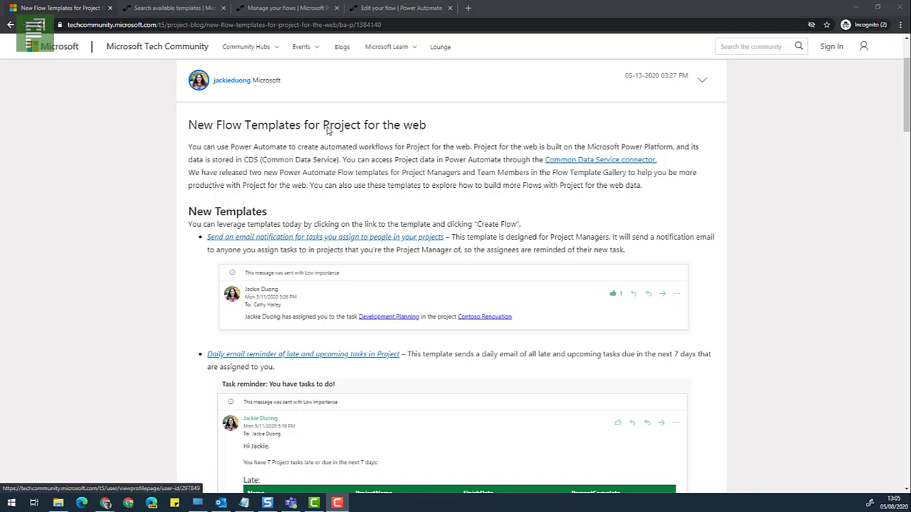
{"action": "mouse_move", "coordinate": [420, 129]}
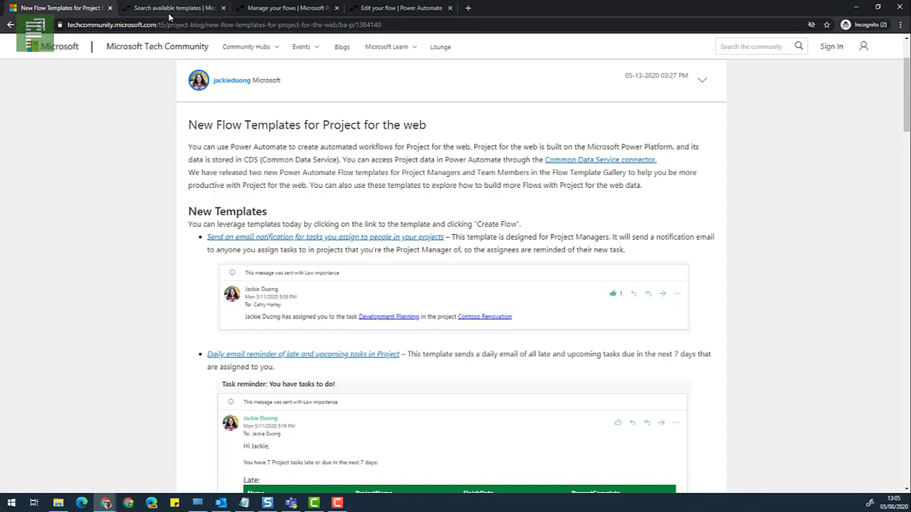
Open the Daily Project for the web Task Reminder template from the 'project for the web' results
{"action": "left_click", "coordinate": [174, 8]}
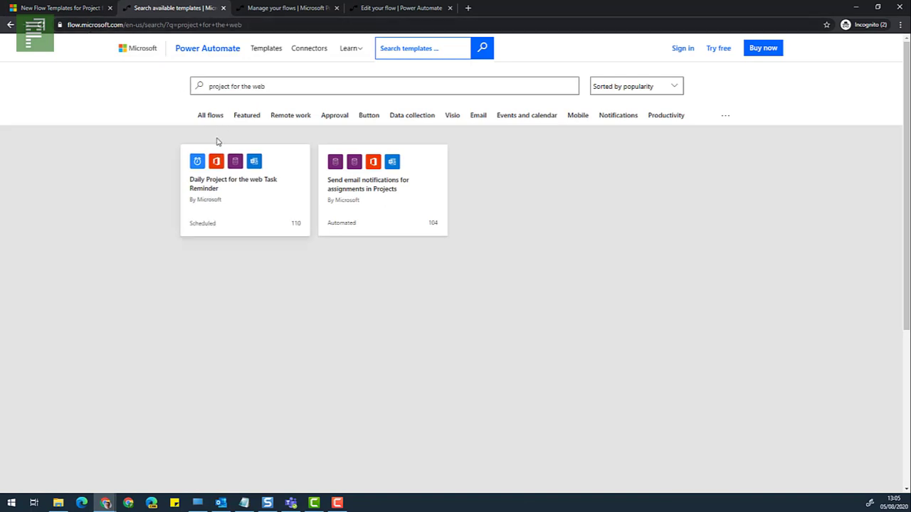
{"action": "left_click", "coordinate": [422, 47]}
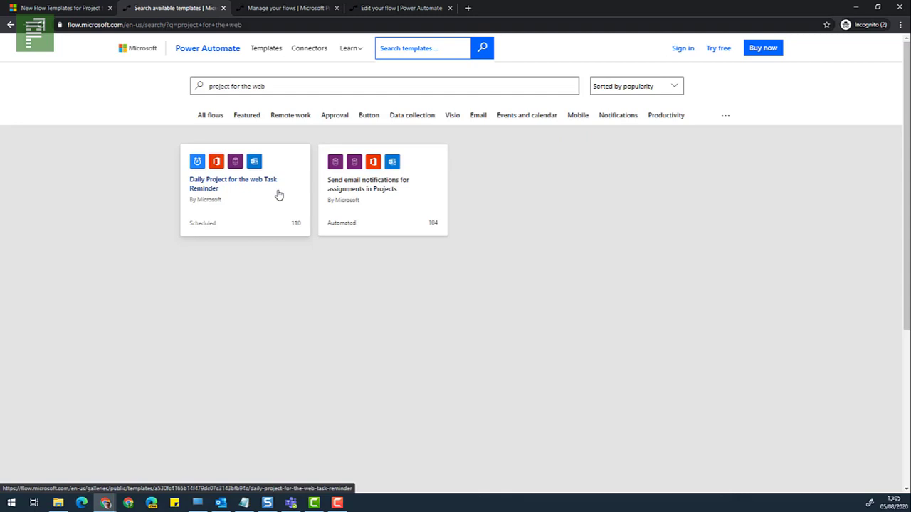
{"action": "scroll", "scroll_direction": "down", "scroll_amount": 3}
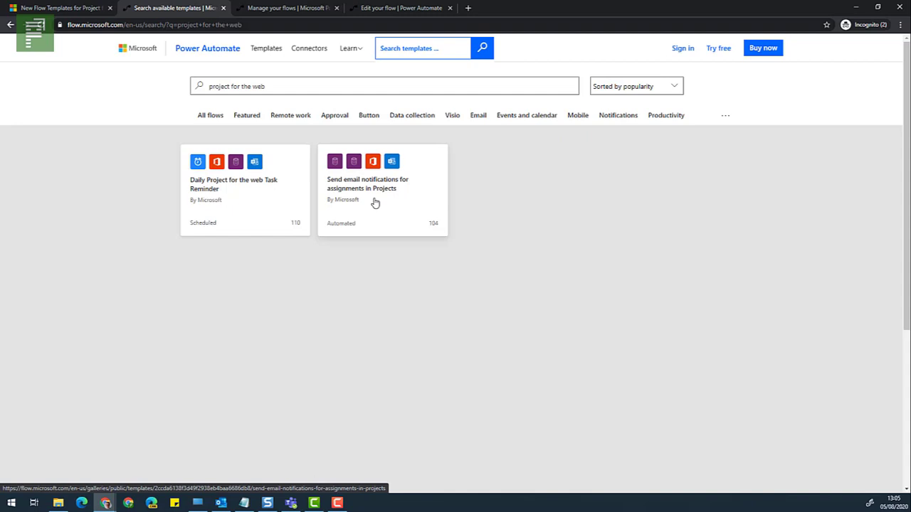
{"action": "mouse_move", "coordinate": [262, 189]}
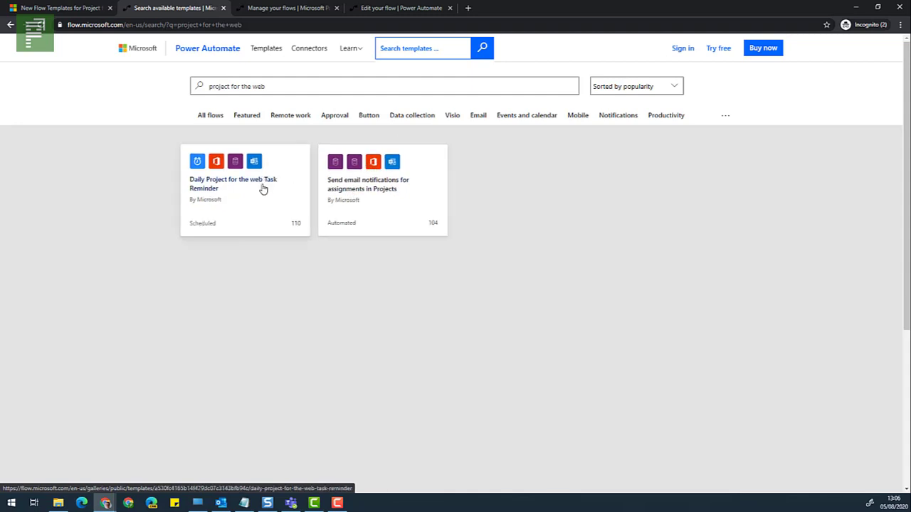
{"action": "left_click", "coordinate": [232, 183]}
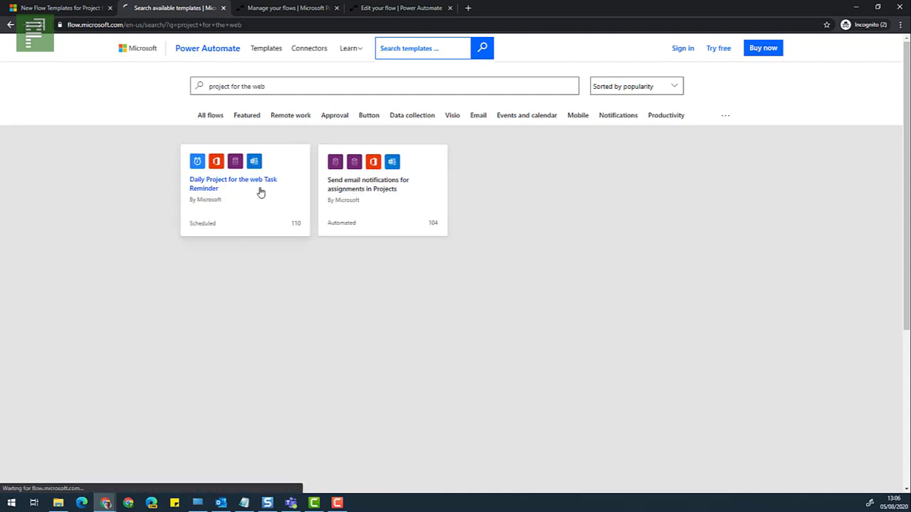
Review the template's Recurrence trigger and Office 365 Users, Common Data Service and Outlook connections
{"action": "left_click", "coordinate": [233, 184]}
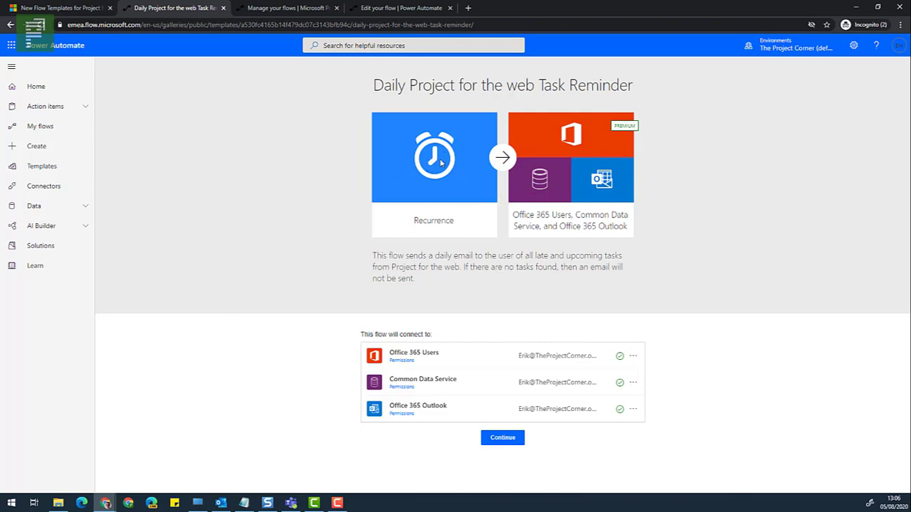
{"action": "mouse_move", "coordinate": [544, 150]}
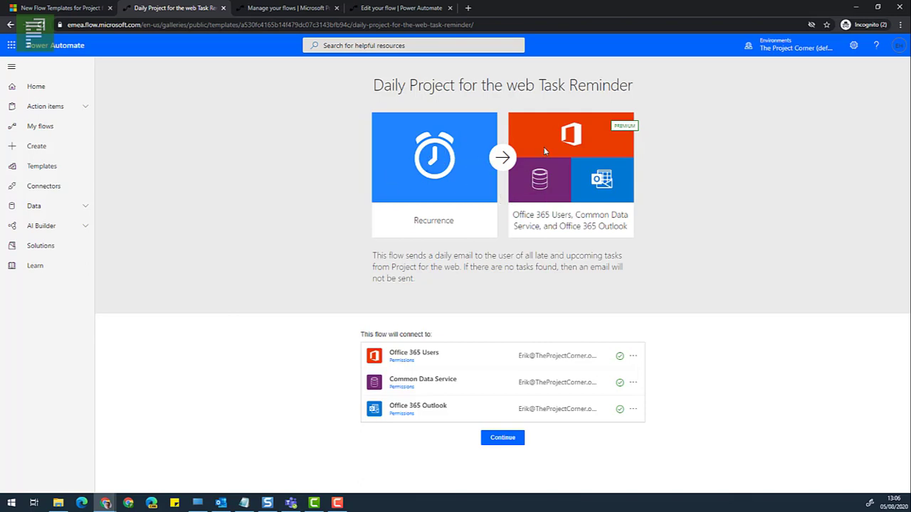
{"action": "mouse_move", "coordinate": [572, 142]}
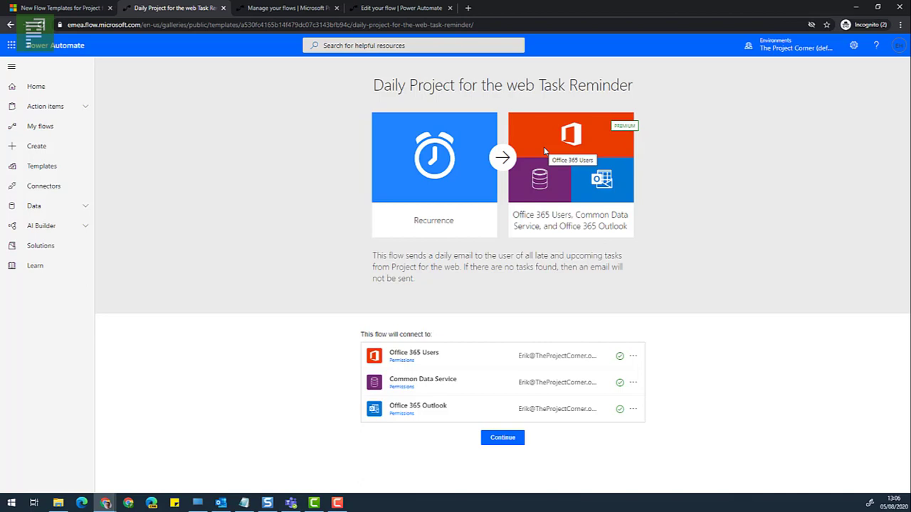
{"action": "mouse_move", "coordinate": [540, 183]}
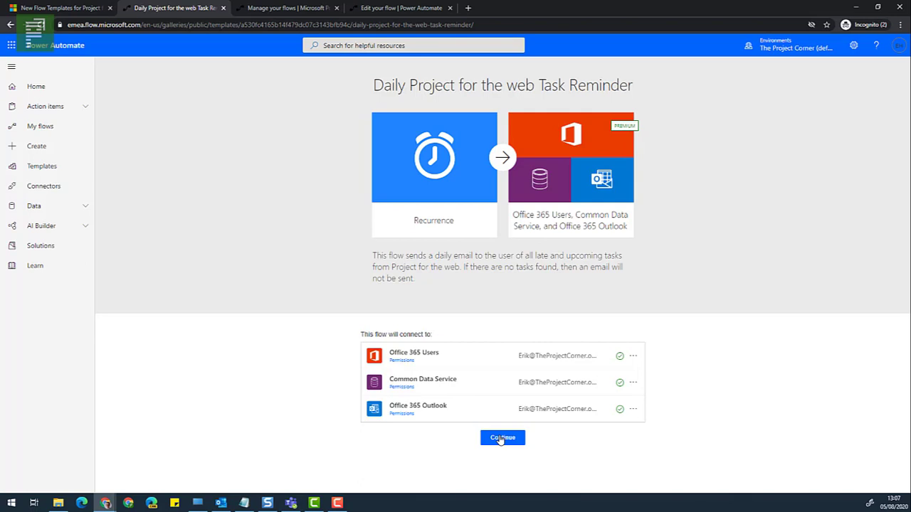
Continue from the template and inspect its variables, condition and Send an email action
{"action": "left_click", "coordinate": [502, 438]}
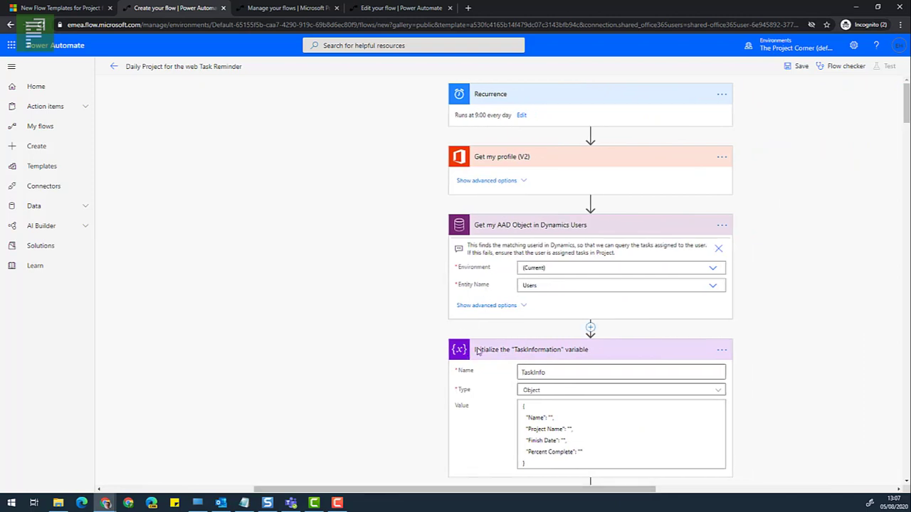
{"action": "scroll", "scroll_direction": "down", "scroll_amount": 3}
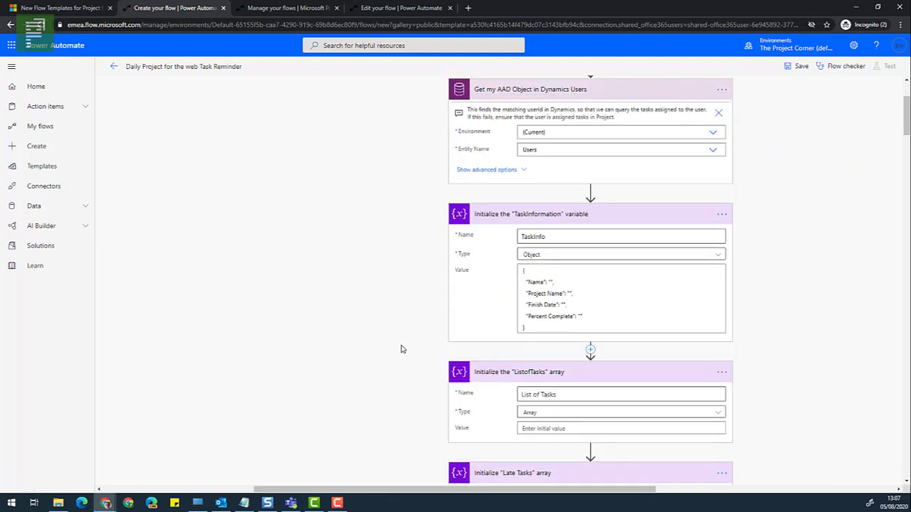
{"action": "scroll", "scroll_direction": "down", "scroll_amount": 3}
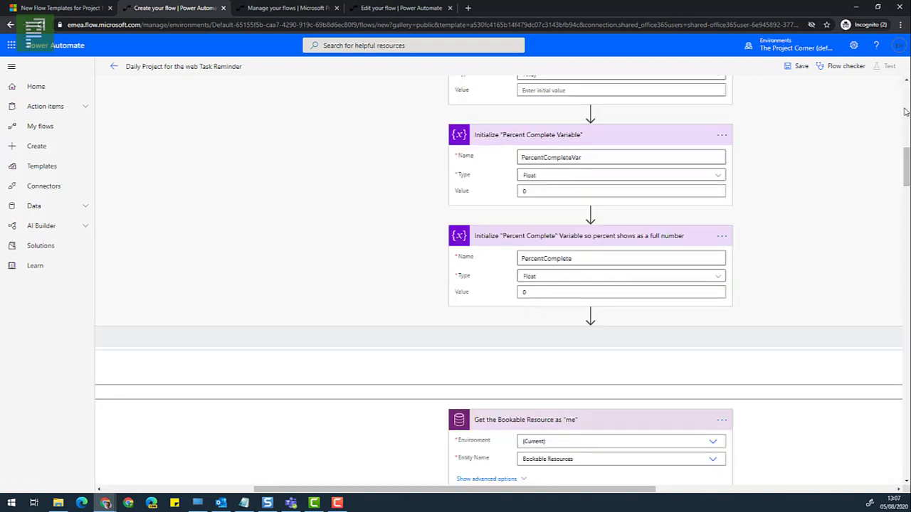
{"action": "mouse_move", "coordinate": [367, 404]}
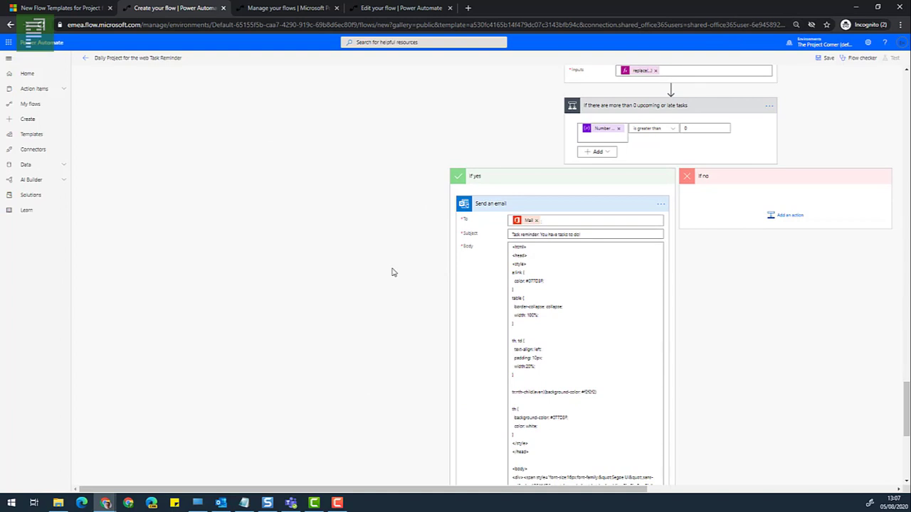
{"action": "scroll", "scroll_direction": "down", "scroll_amount": 3}
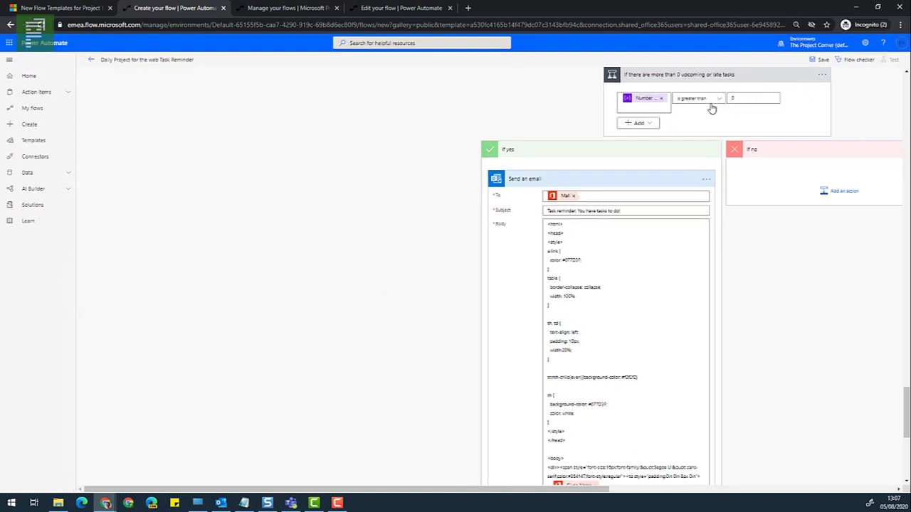
{"action": "mouse_move", "coordinate": [407, 154]}
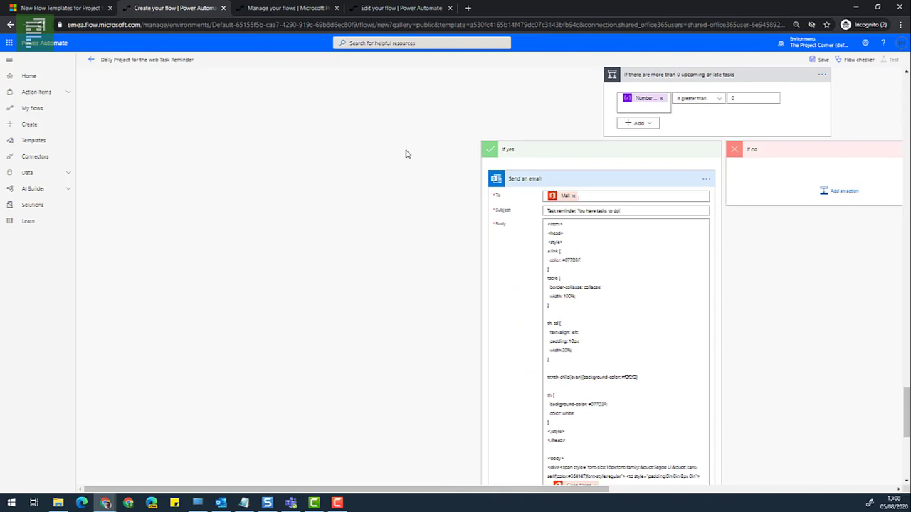
{"action": "mouse_move", "coordinate": [423, 158]}
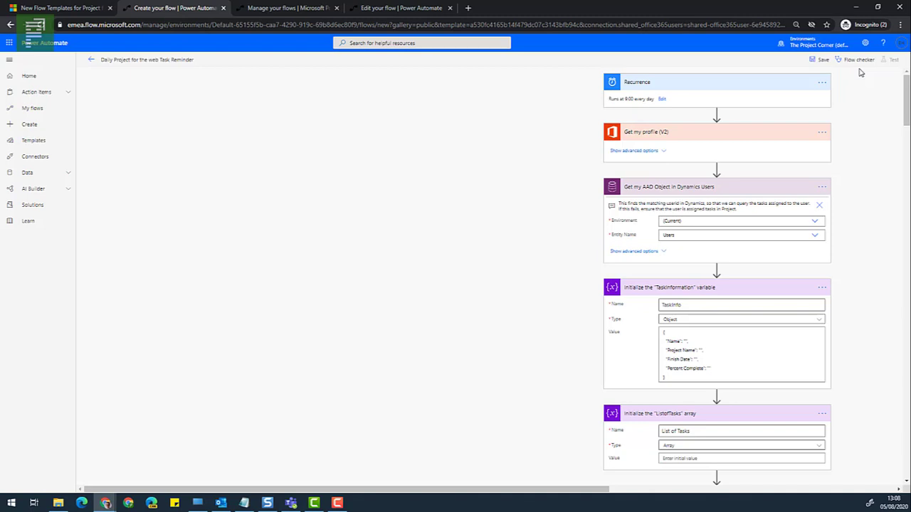
{"action": "mouse_move", "coordinate": [469, 221]}
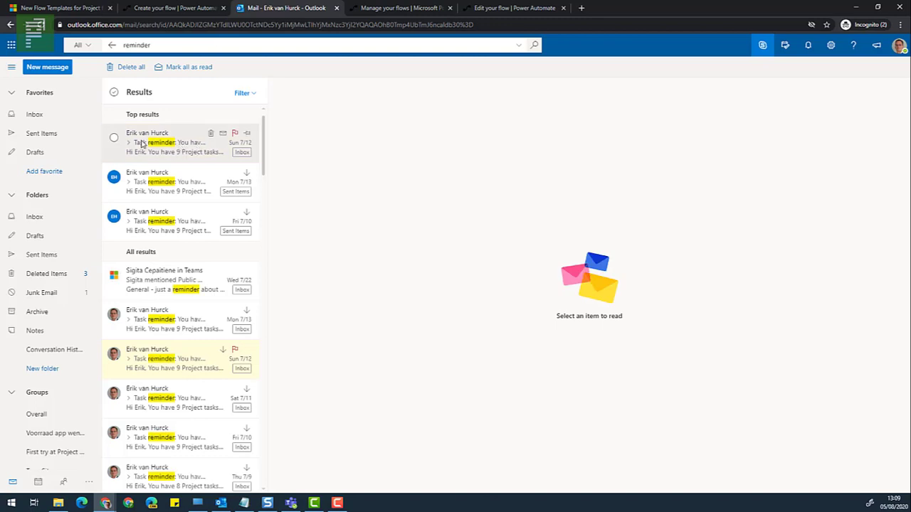
{"action": "mouse_move", "coordinate": [174, 146]}
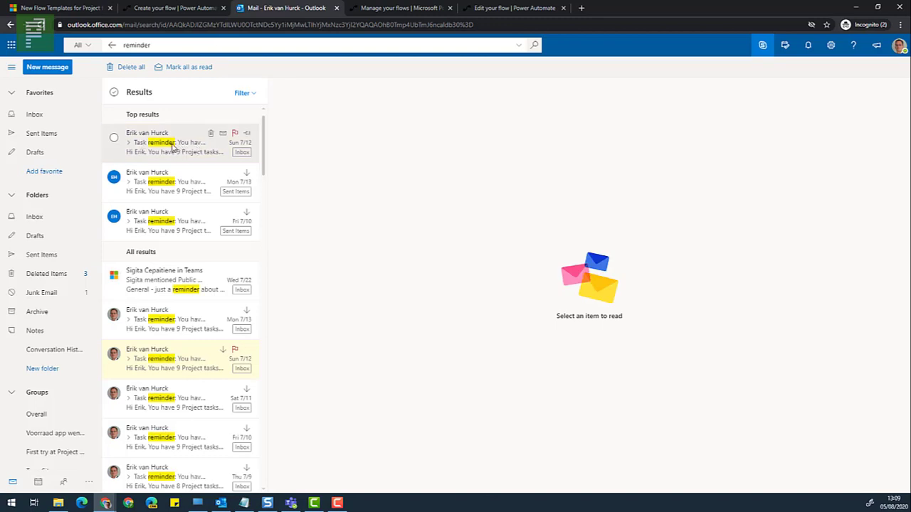
Open the top 'Task reminder: You have tasks to do!' email from the 'reminder' results
{"action": "left_click", "coordinate": [174, 142]}
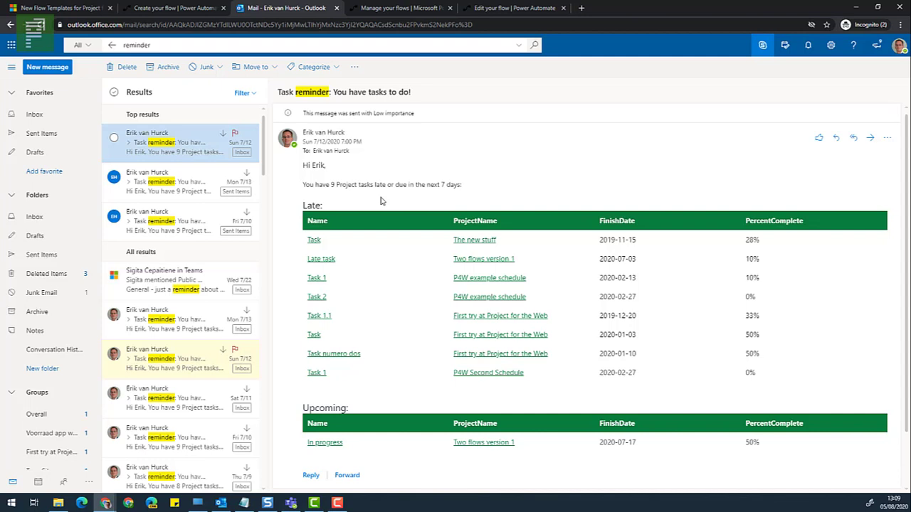
{"action": "mouse_move", "coordinate": [333, 181]}
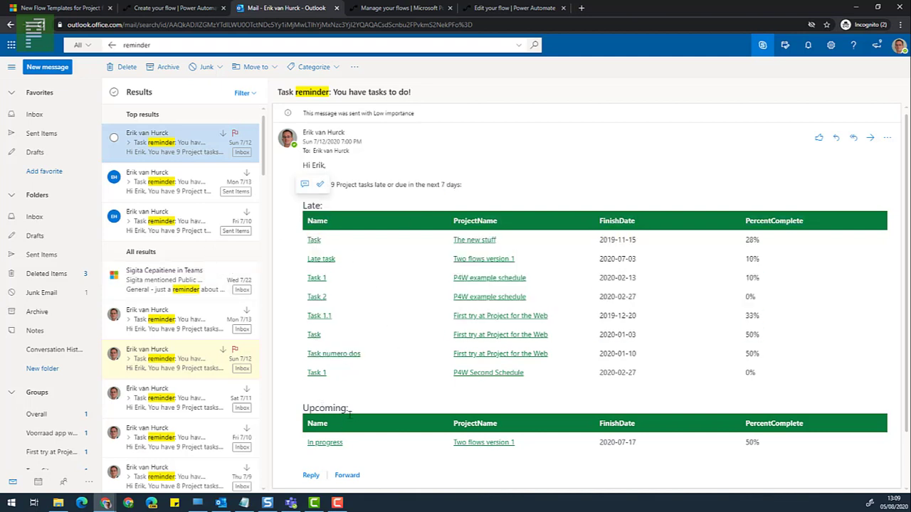
{"action": "mouse_move", "coordinate": [365, 424]}
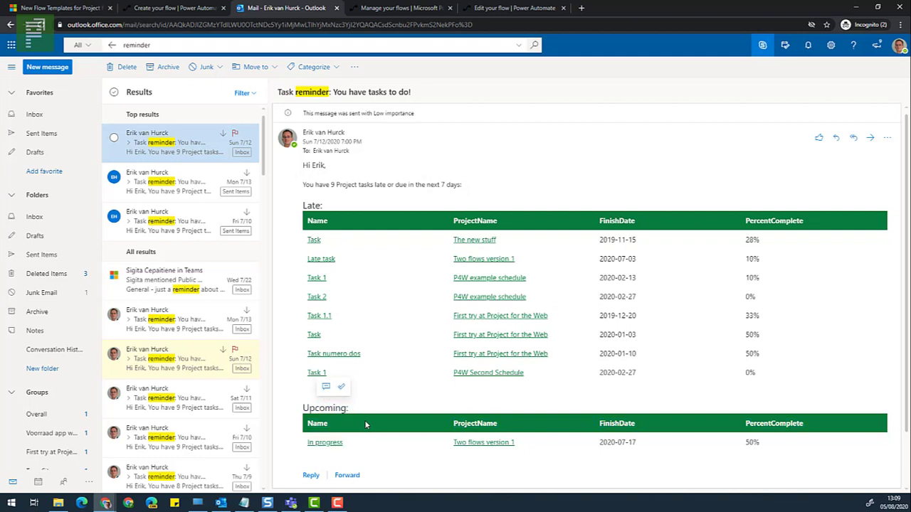
{"action": "mouse_move", "coordinate": [403, 295]}
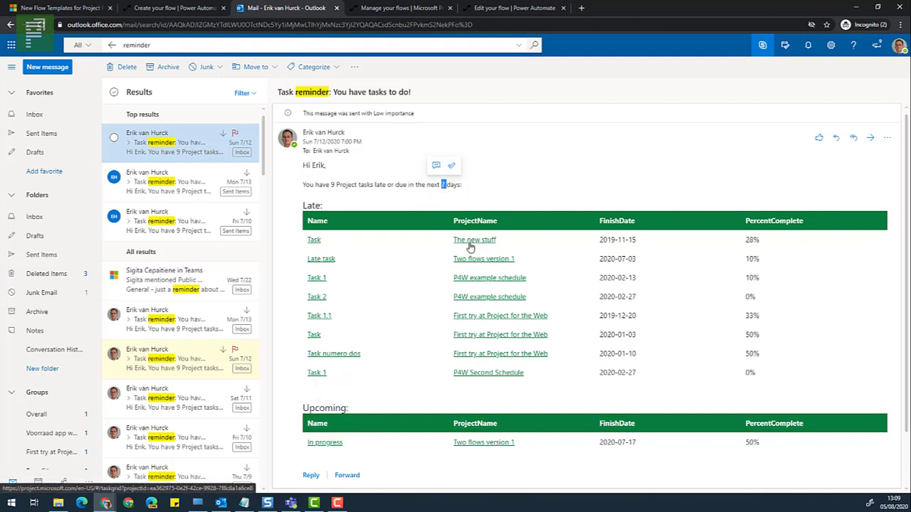
Open The new stuff, add the Finish column, view Task's details, and close the project tab
{"action": "left_click", "coordinate": [314, 239]}
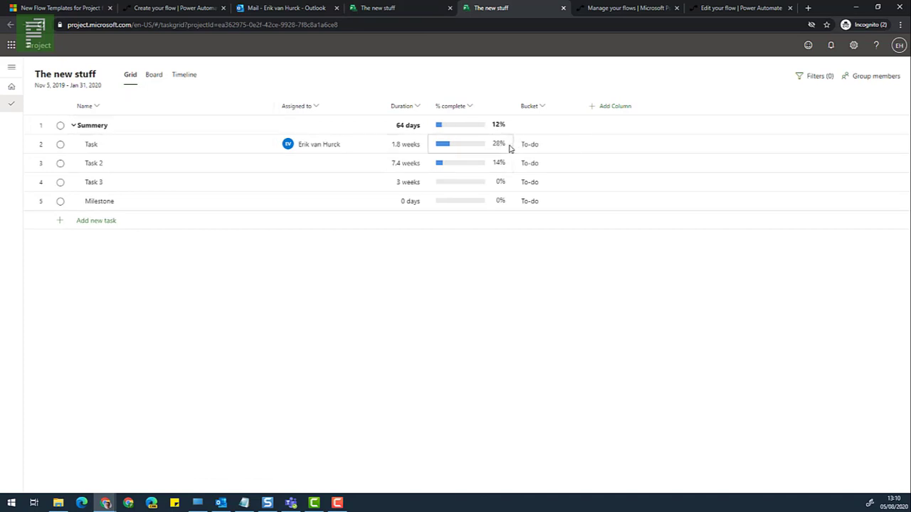
{"action": "left_click", "coordinate": [613, 106]}
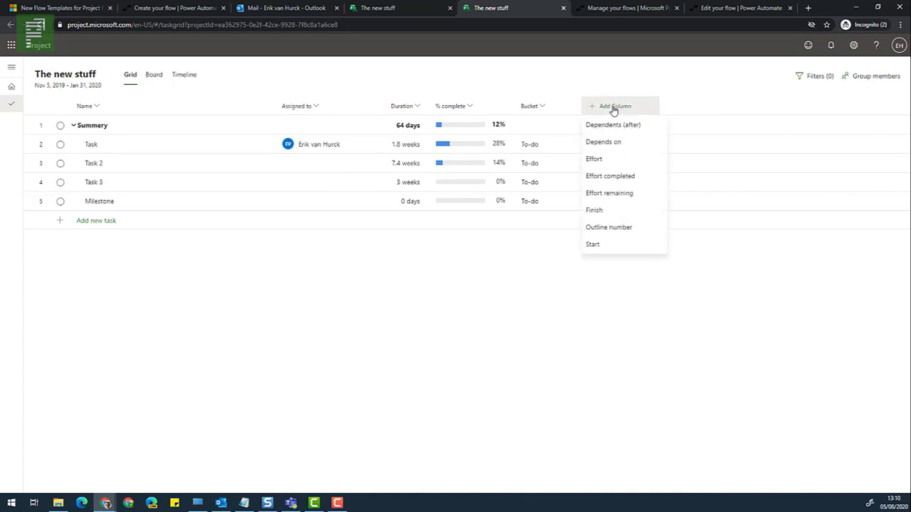
{"action": "mouse_move", "coordinate": [593, 210]}
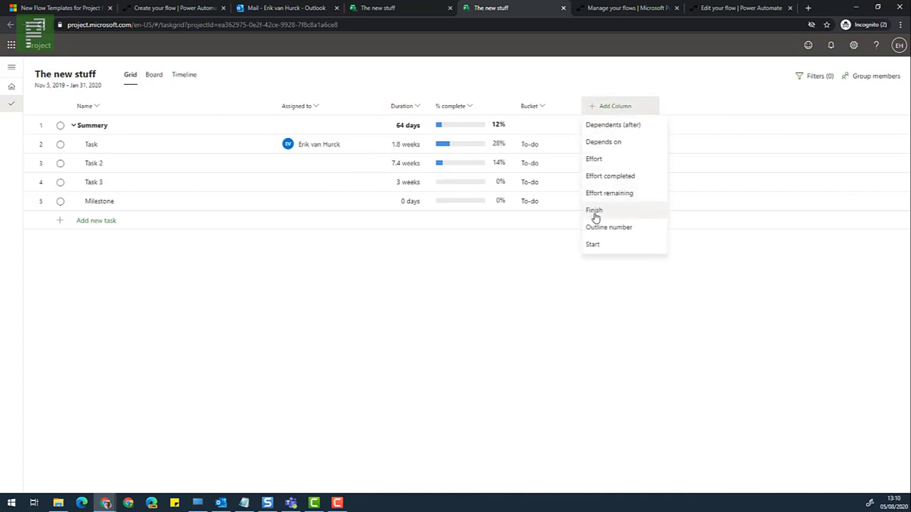
{"action": "left_click", "coordinate": [593, 210]}
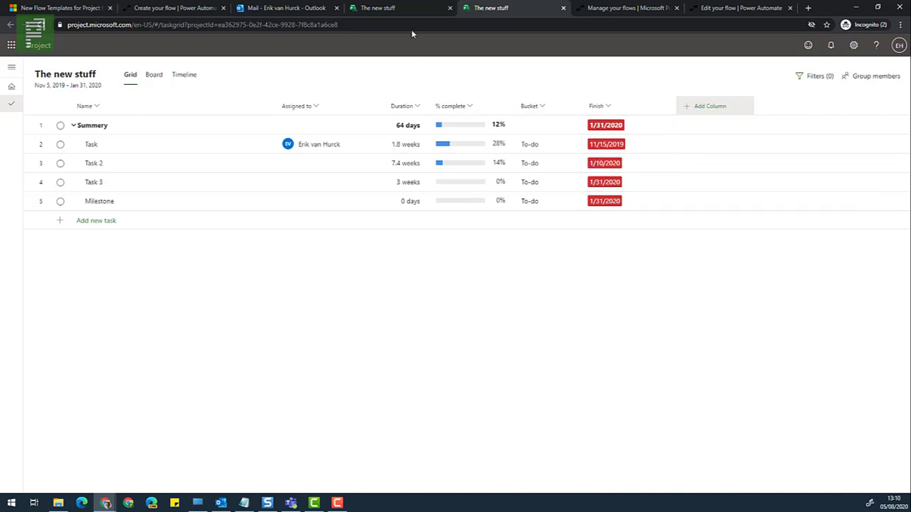
{"action": "left_click", "coordinate": [91, 143]}
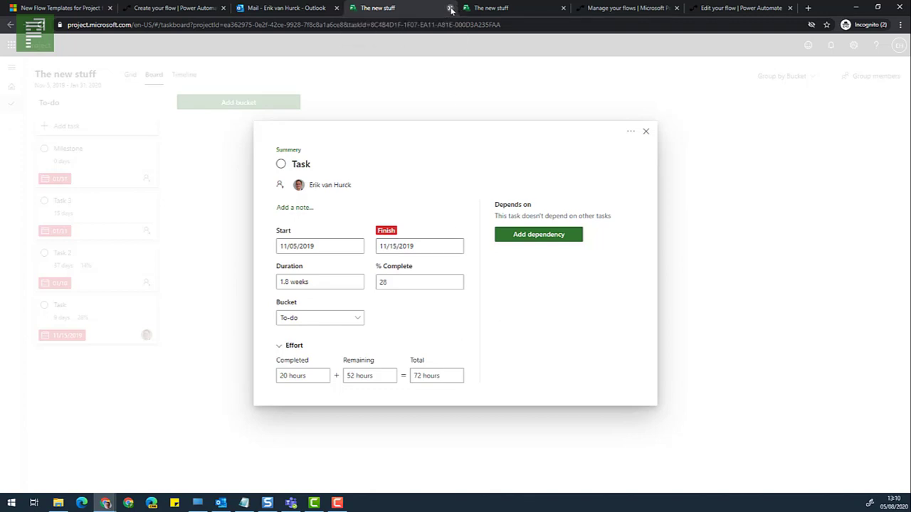
{"action": "left_click", "coordinate": [646, 132]}
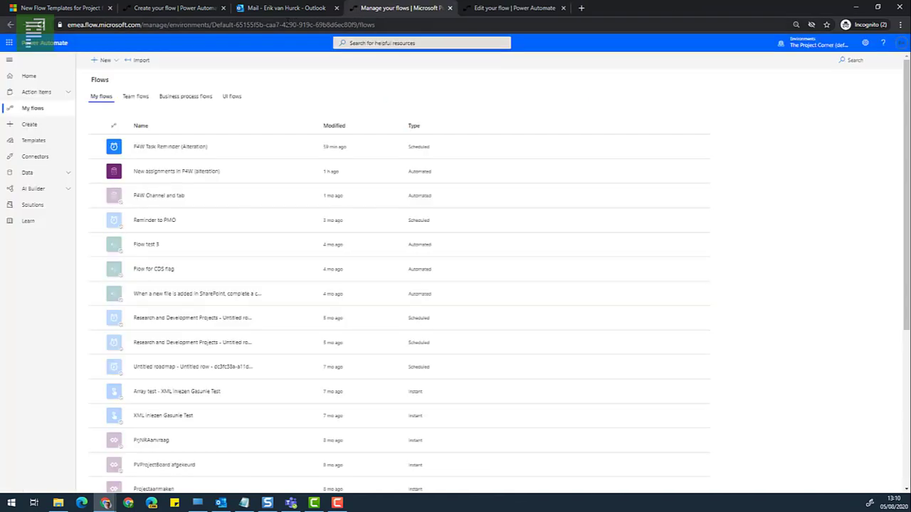
Return to Outlook and reopen the 'Task reminder: You have tasks to do!' email
{"action": "left_click", "coordinate": [285, 8]}
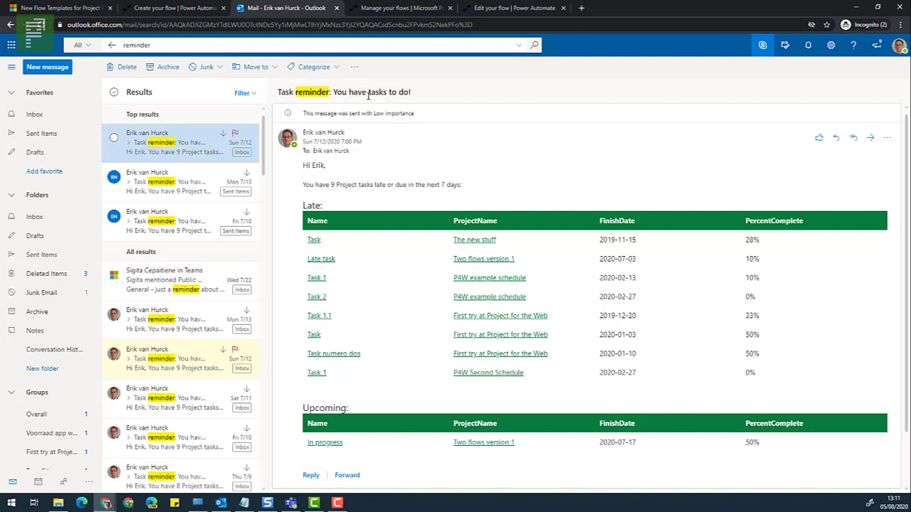
{"action": "double_click", "coordinate": [357, 91]}
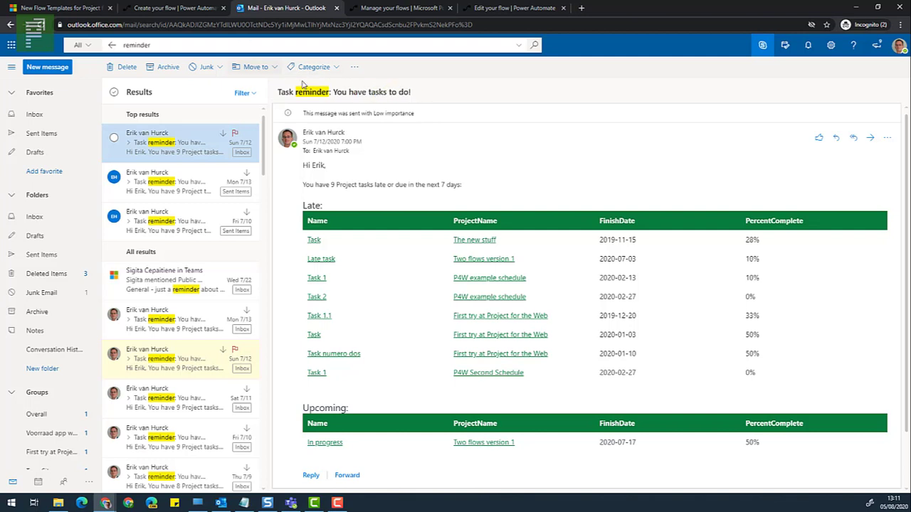
{"action": "mouse_move", "coordinate": [320, 103]}
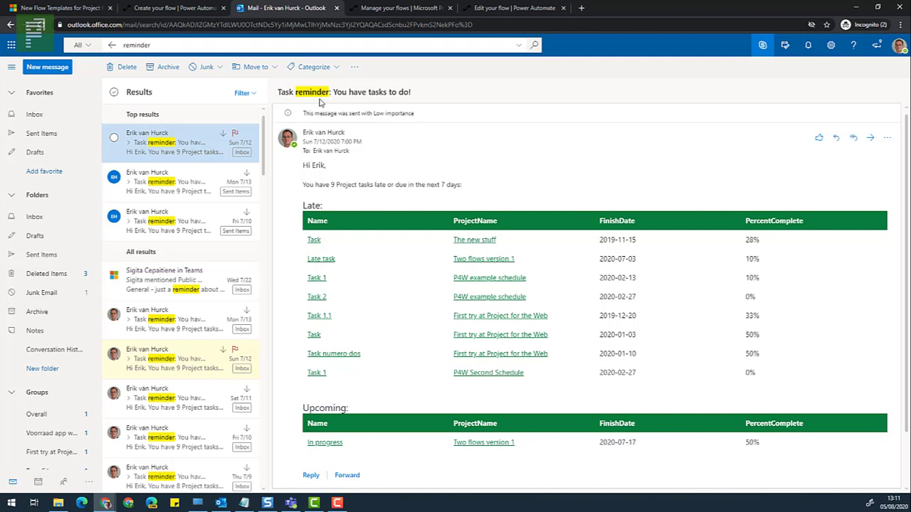
{"action": "mouse_move", "coordinate": [385, 7]}
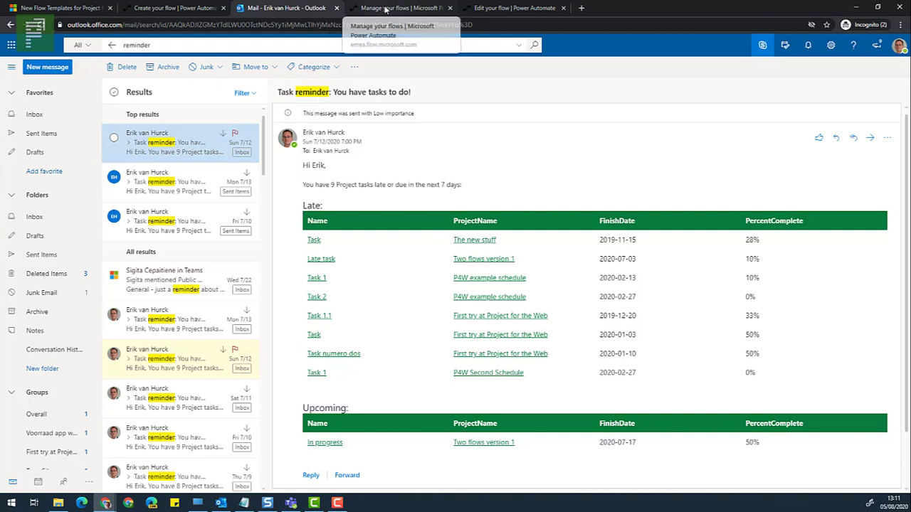
Edit the P4W Task Reminder (Alteration) flow, collapse Recurrence, and scroll to the final condition
{"action": "left_click", "coordinate": [402, 8]}
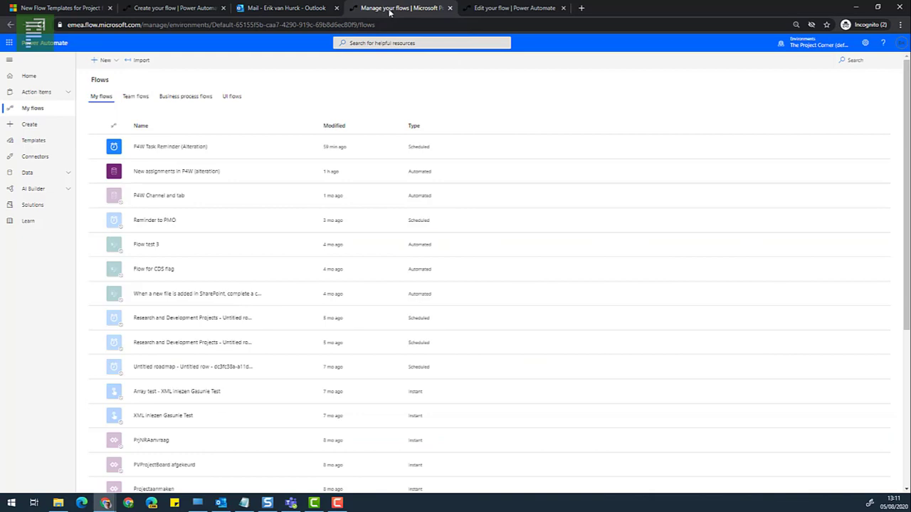
{"action": "mouse_move", "coordinate": [138, 156]}
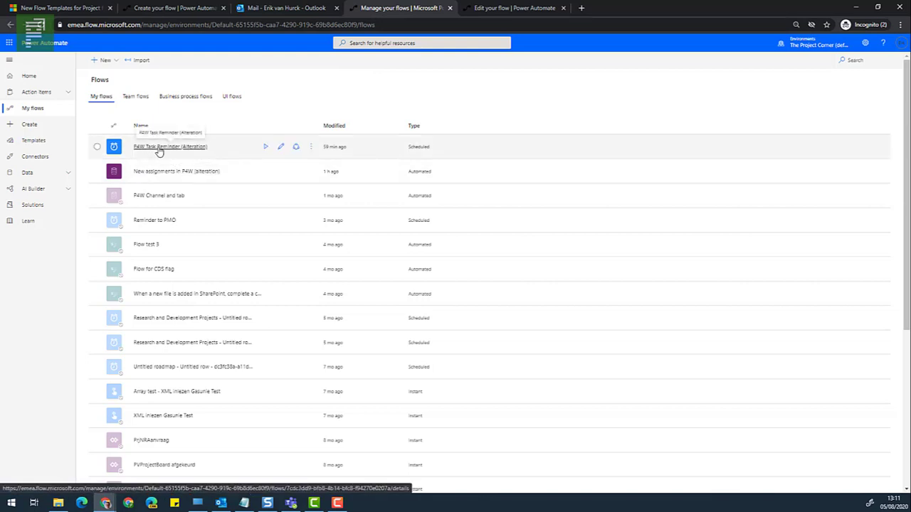
{"action": "mouse_move", "coordinate": [277, 161]}
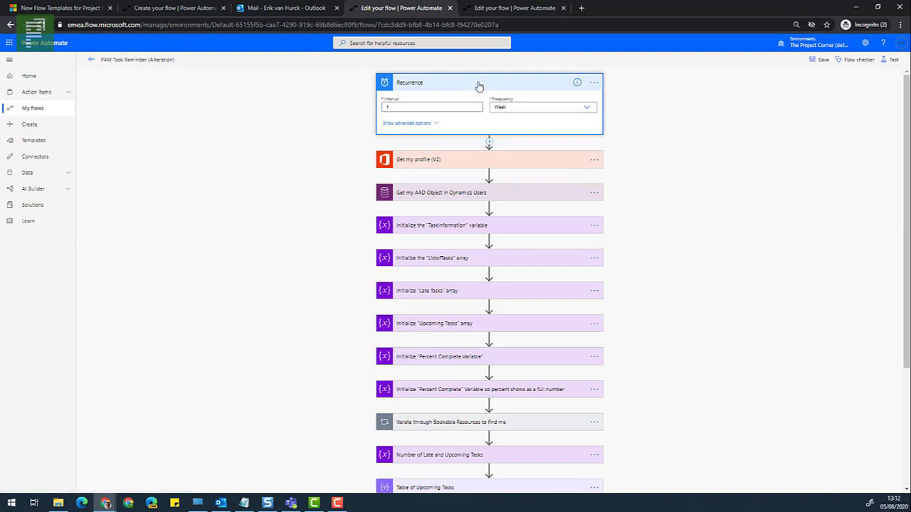
{"action": "left_click", "coordinate": [479, 82]}
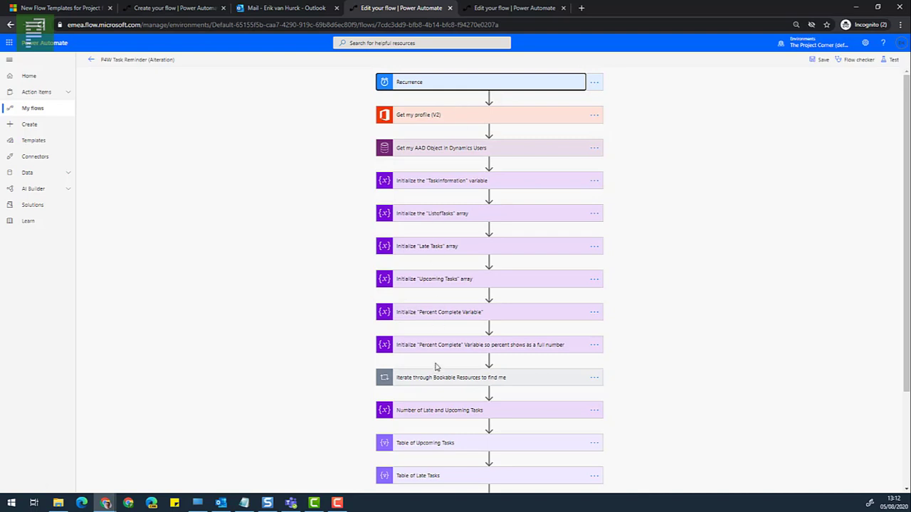
{"action": "scroll", "scroll_direction": "down", "scroll_amount": 3}
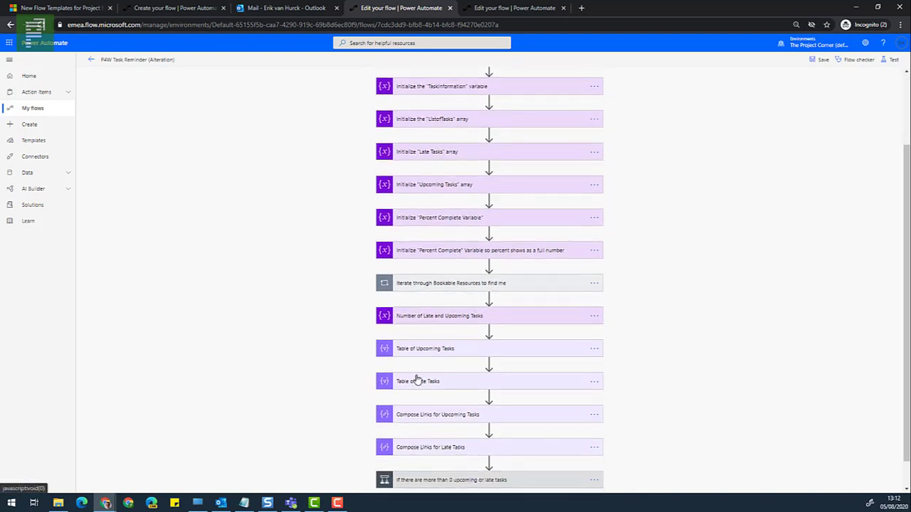
{"action": "scroll", "scroll_direction": "down", "scroll_amount": 3}
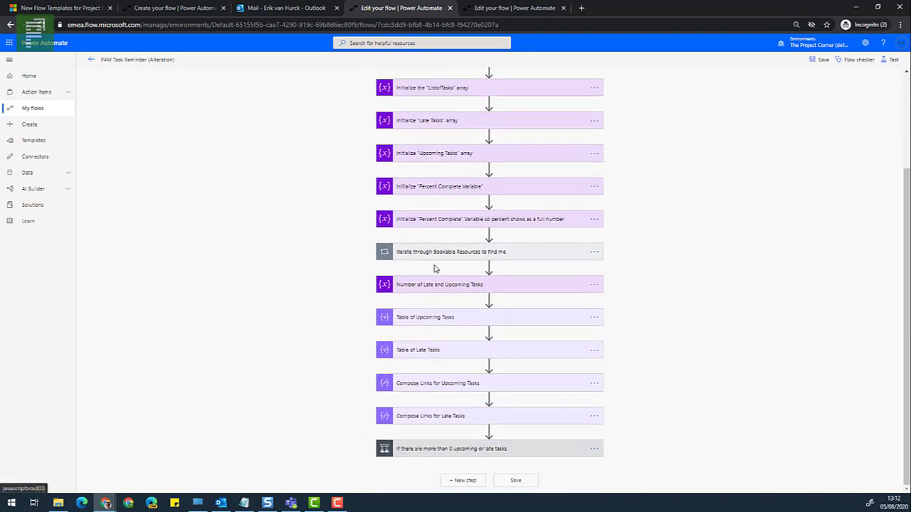
{"action": "mouse_move", "coordinate": [459, 259]}
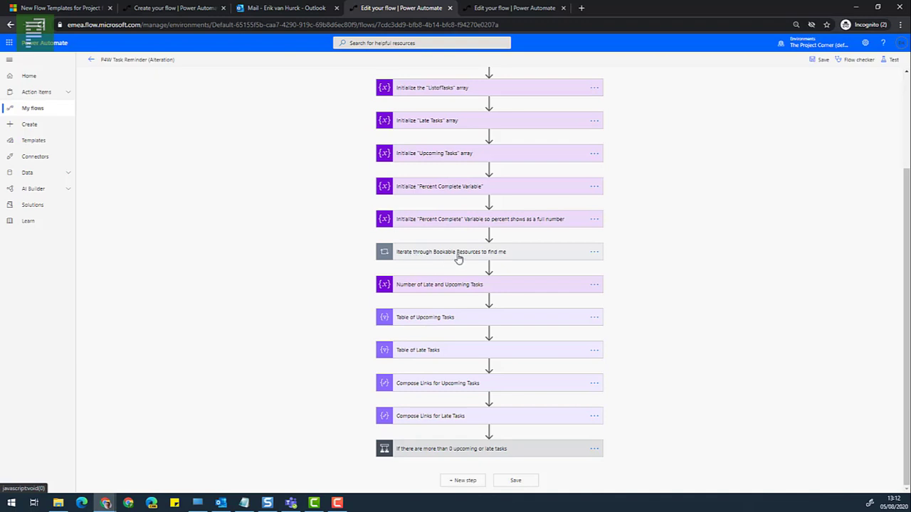
{"action": "left_click", "coordinate": [459, 251]}
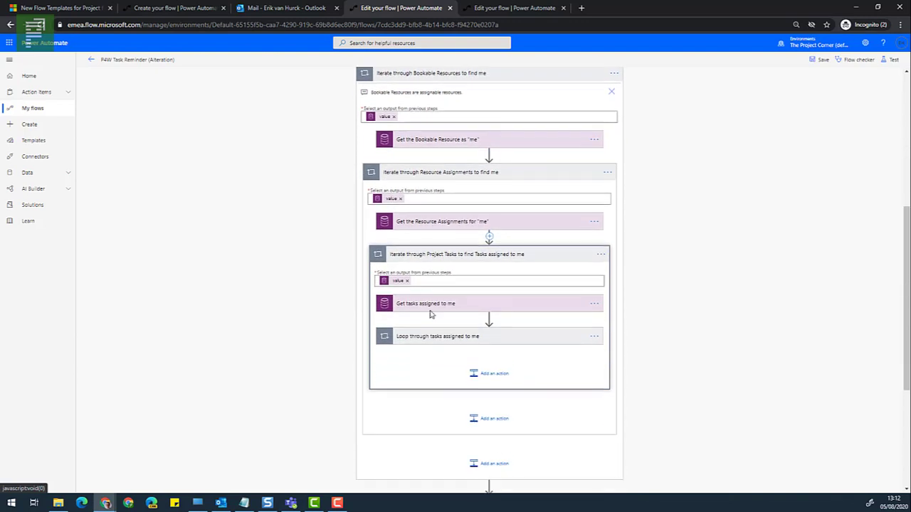
{"action": "left_click", "coordinate": [437, 336]}
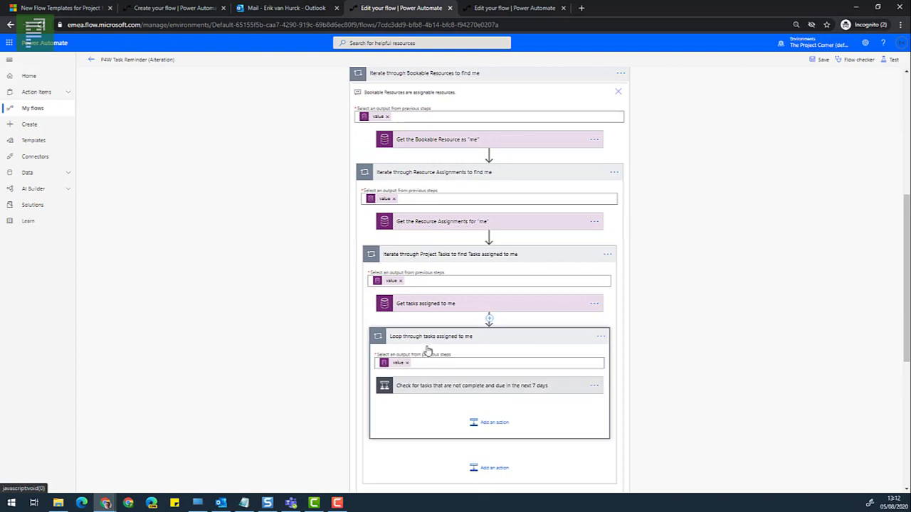
{"action": "mouse_move", "coordinate": [427, 385]}
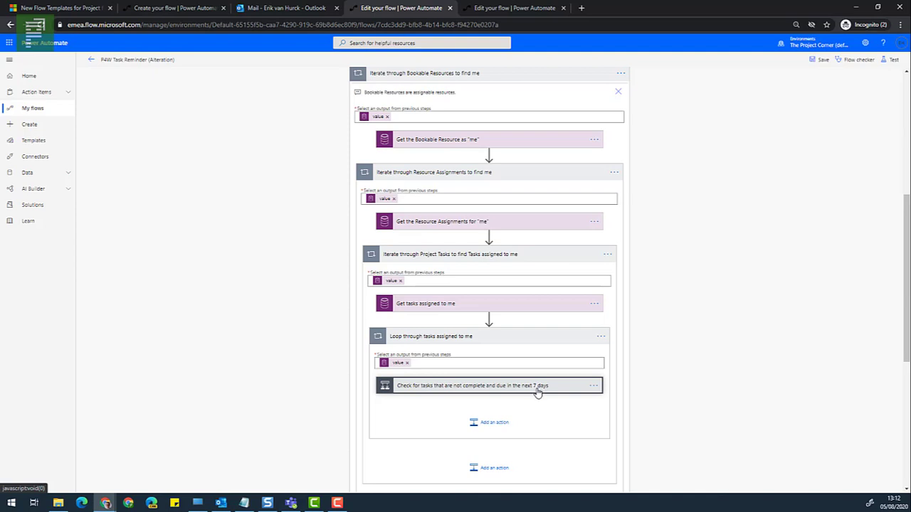
{"action": "left_click", "coordinate": [489, 385]}
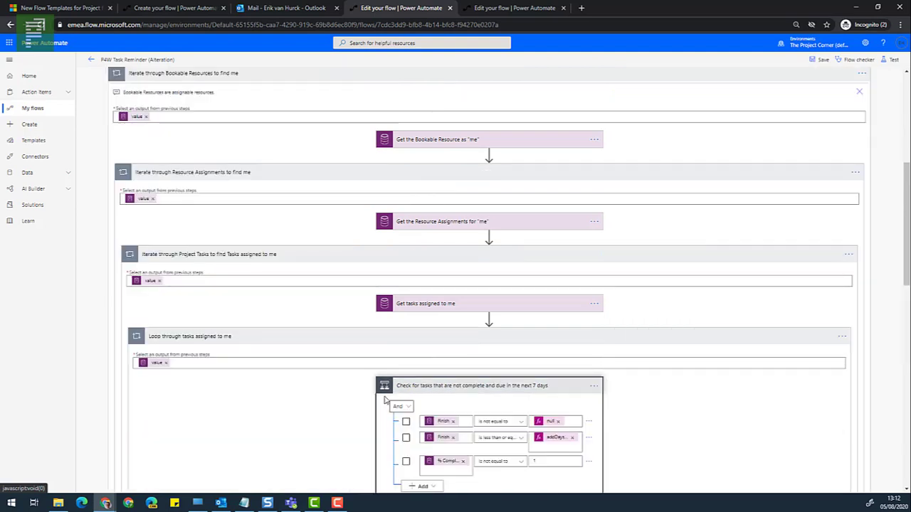
{"action": "mouse_move", "coordinate": [308, 417]}
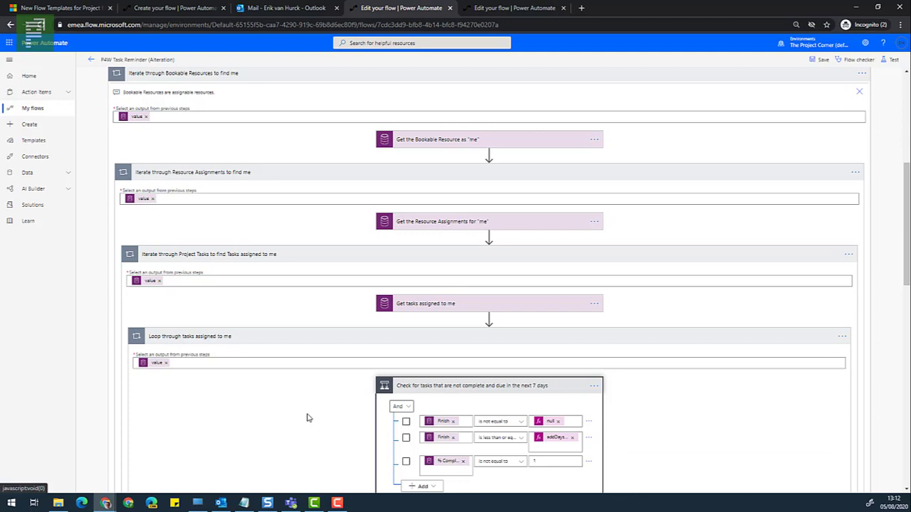
{"action": "mouse_move", "coordinate": [511, 395]}
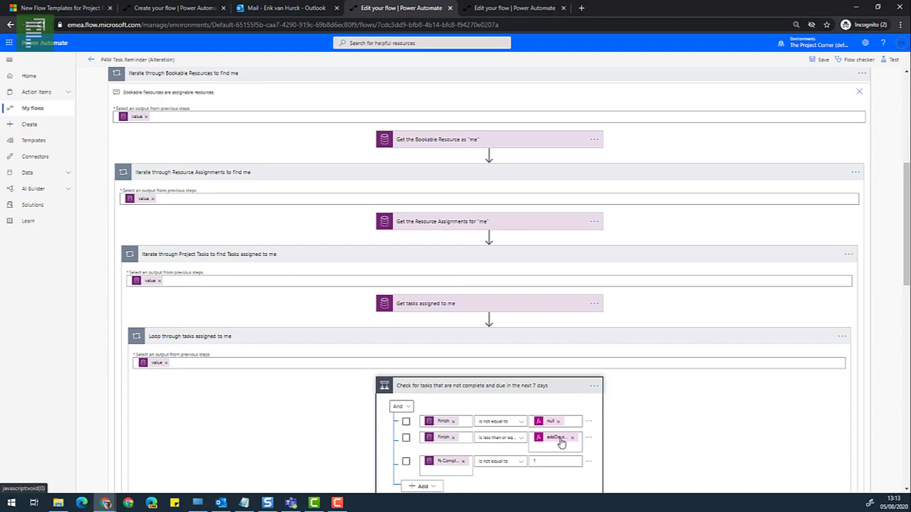
{"action": "mouse_move", "coordinate": [560, 439]}
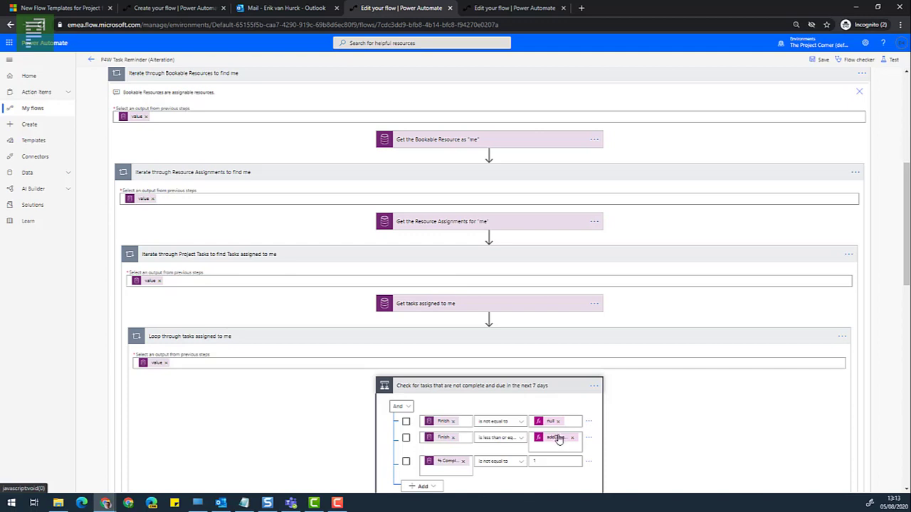
{"action": "left_click", "coordinate": [555, 437]}
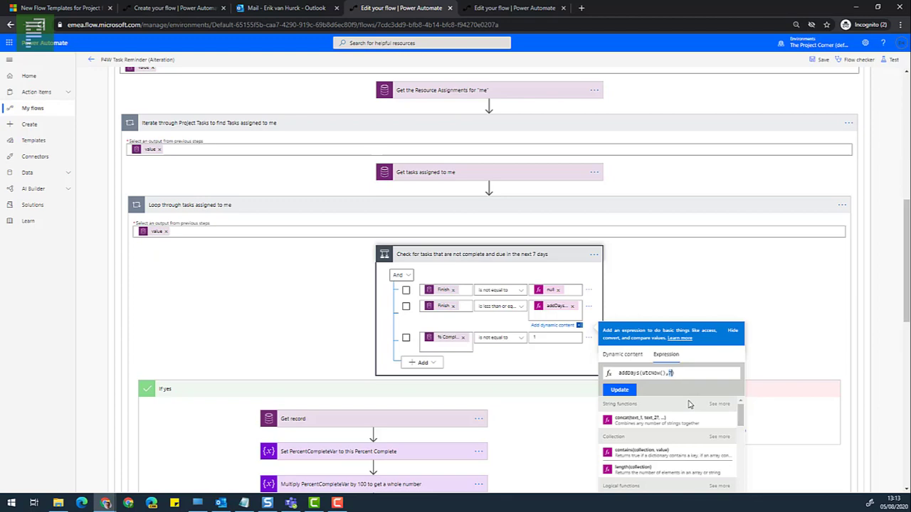
{"action": "scroll", "scroll_direction": "down", "scroll_amount": 3}
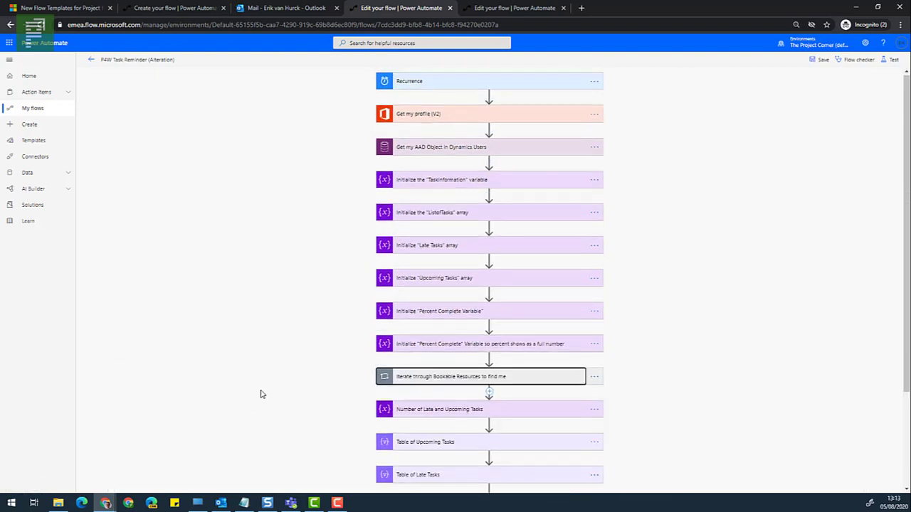
{"action": "scroll", "scroll_direction": "down", "scroll_amount": 3}
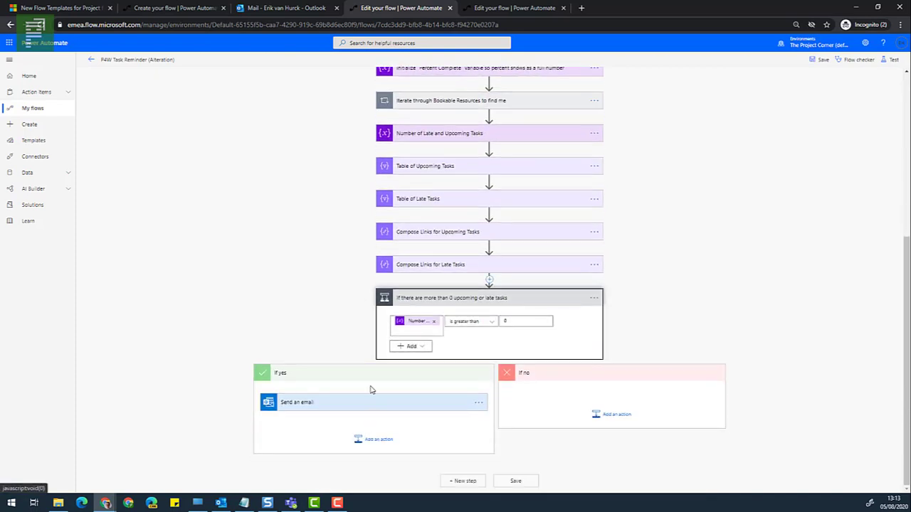
{"action": "mouse_move", "coordinate": [320, 412]}
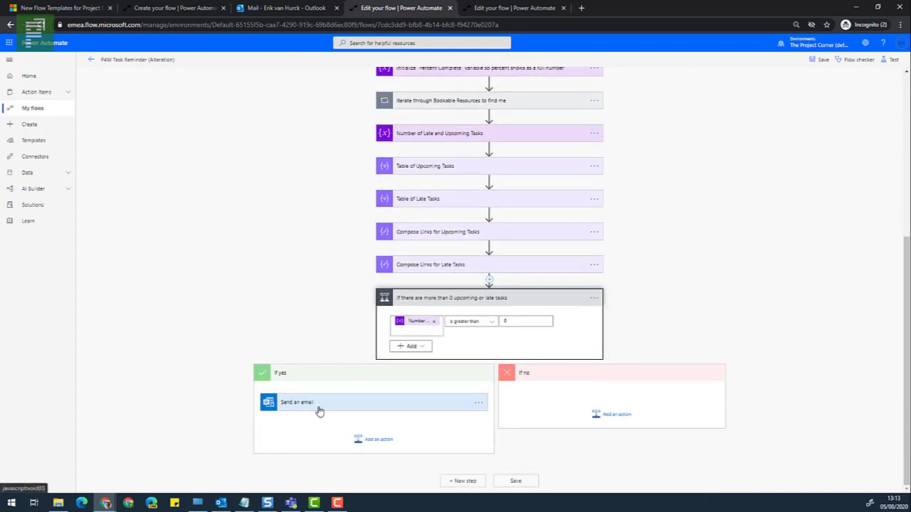
{"action": "left_click", "coordinate": [320, 402]}
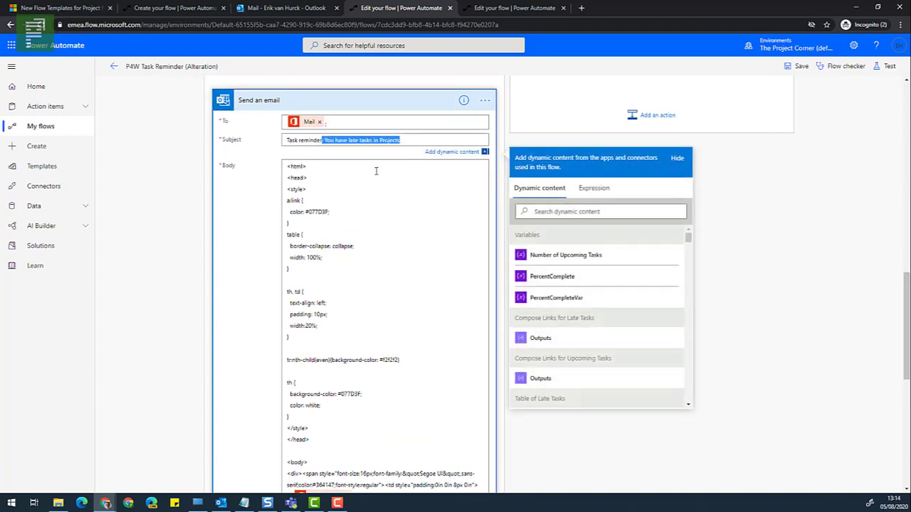
{"action": "mouse_move", "coordinate": [376, 171]}
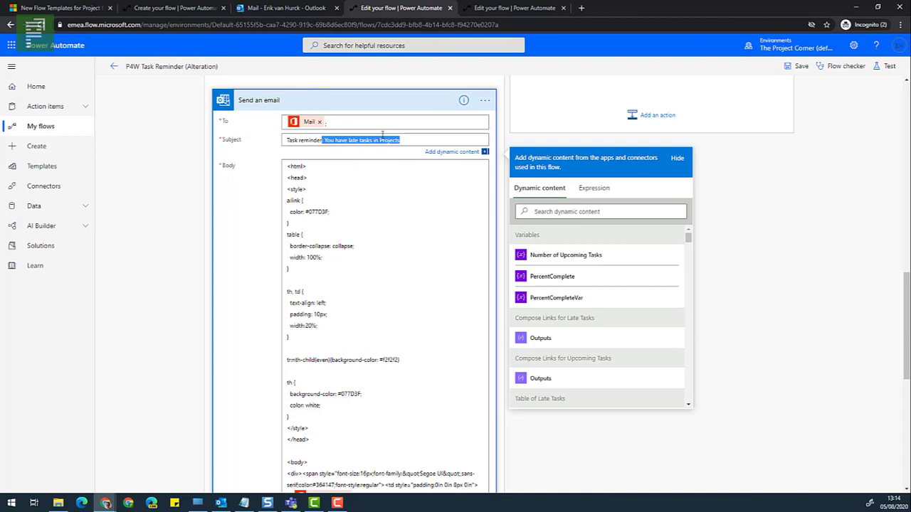
{"action": "mouse_move", "coordinate": [139, 120]}
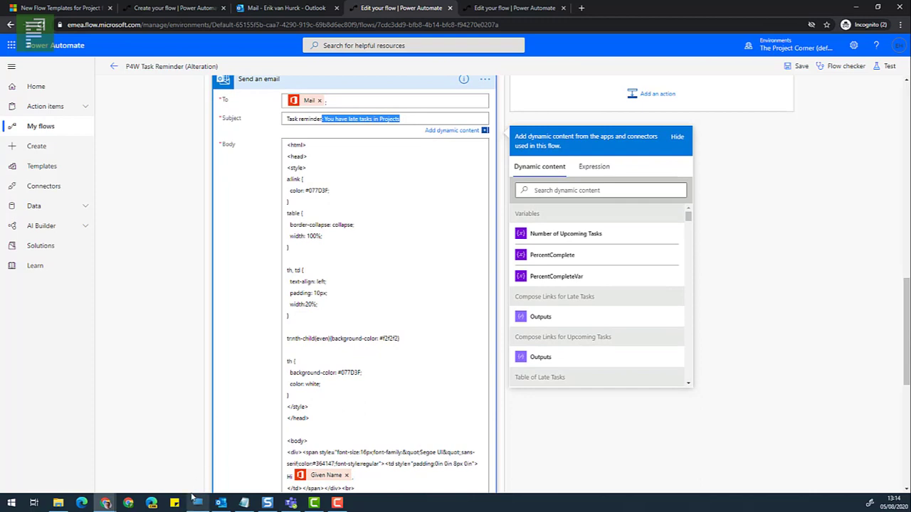
{"action": "mouse_move", "coordinate": [124, 145]}
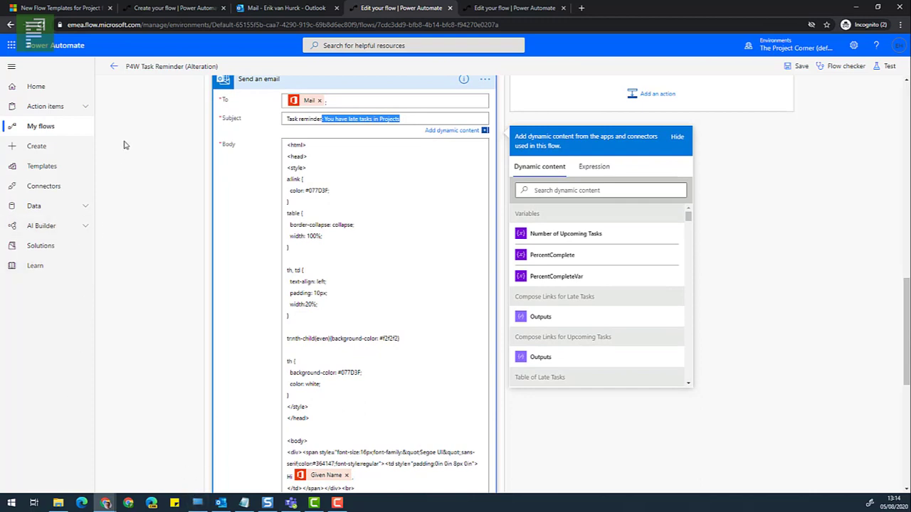
{"action": "mouse_move", "coordinate": [142, 80]}
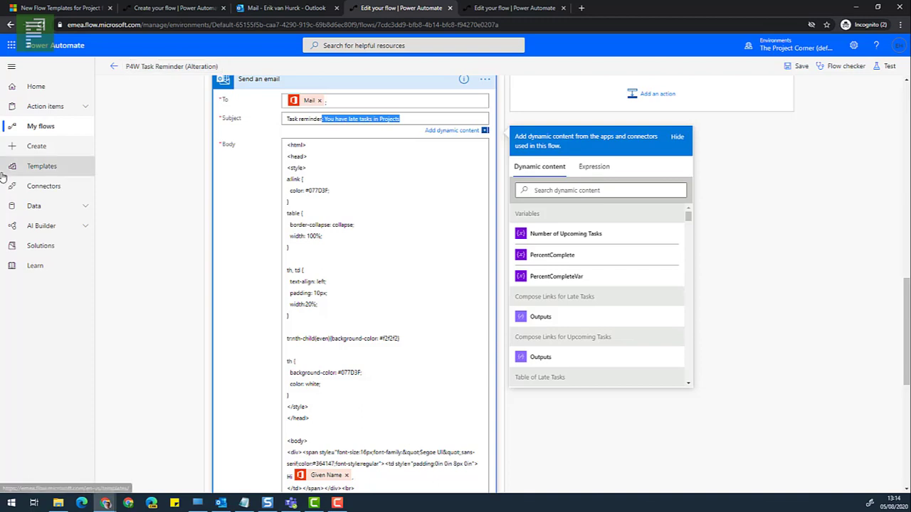
Open the 'Send email notifications for assignments in Projects' template from the Templates gallery
{"action": "left_click", "coordinate": [175, 8]}
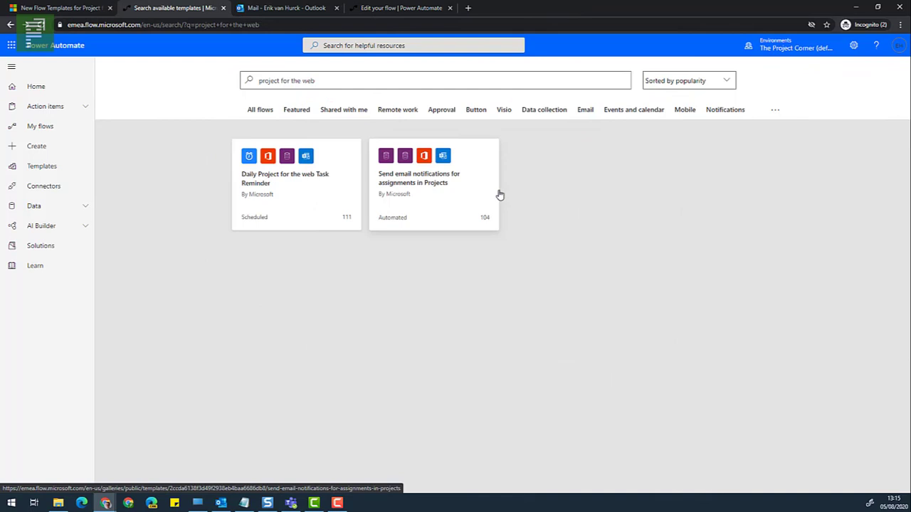
{"action": "left_click", "coordinate": [433, 177]}
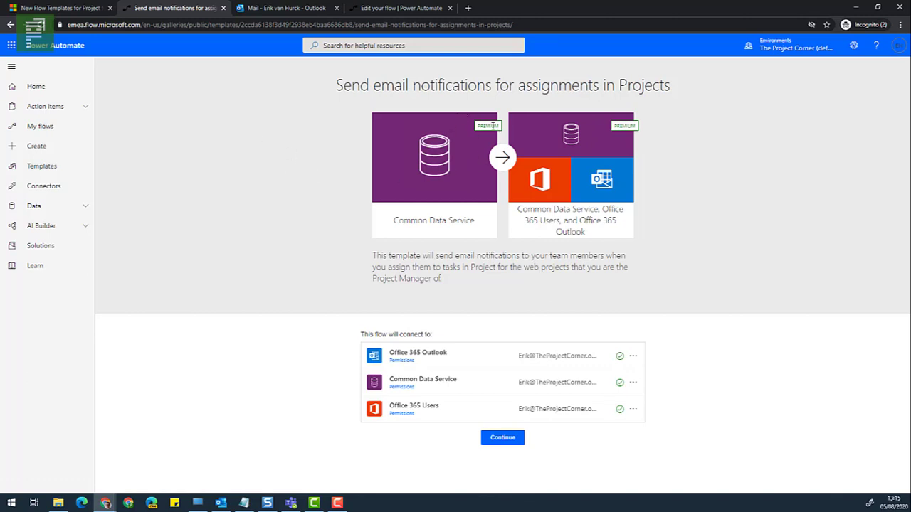
{"action": "mouse_move", "coordinate": [517, 143]}
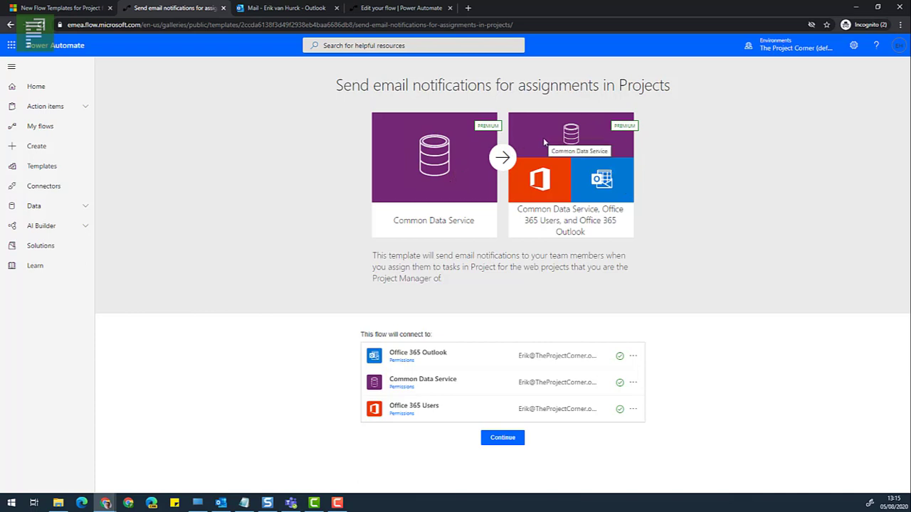
{"action": "mouse_move", "coordinate": [537, 182]}
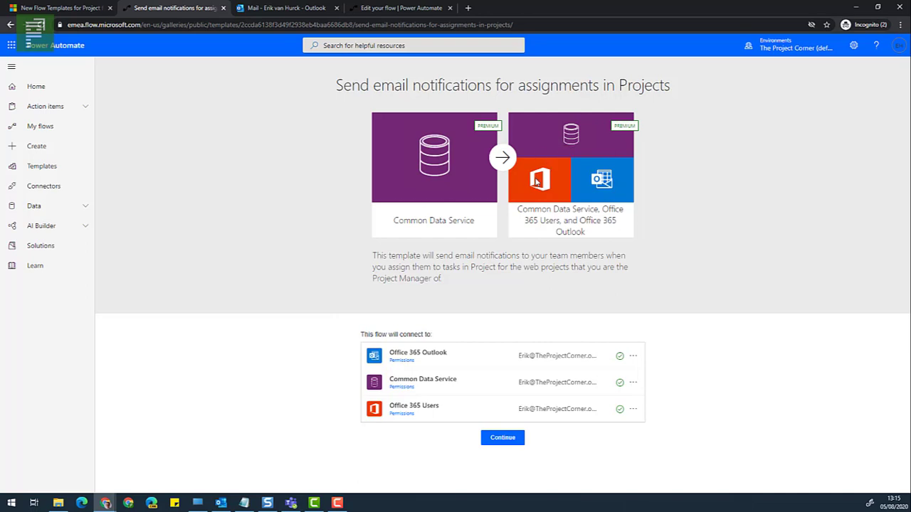
{"action": "mouse_move", "coordinate": [539, 180]}
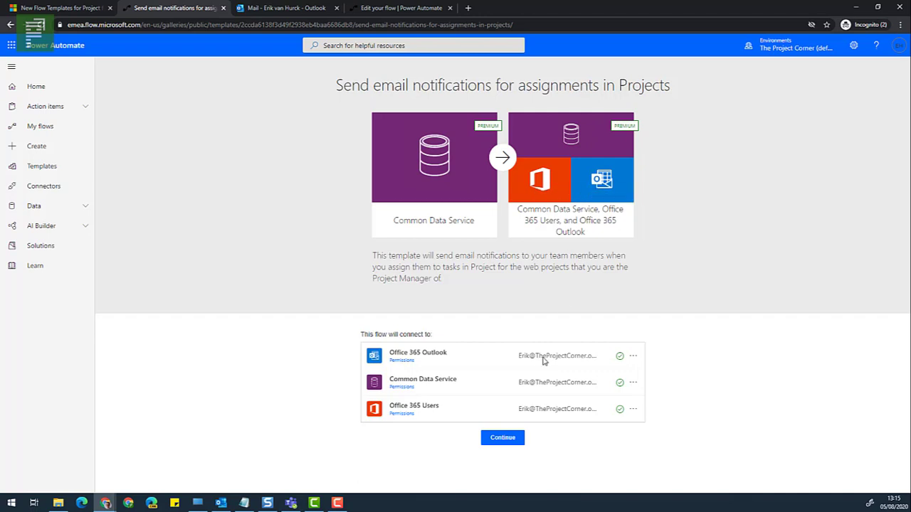
{"action": "mouse_move", "coordinate": [605, 389]}
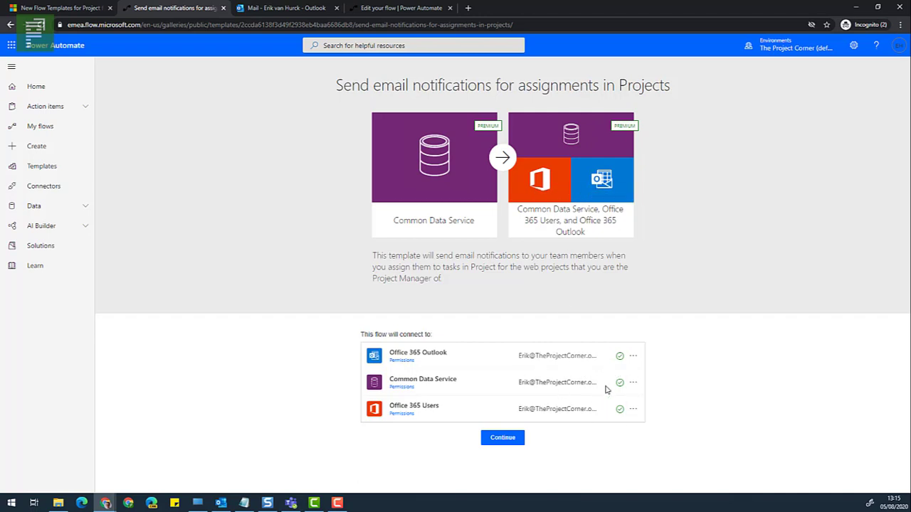
{"action": "mouse_move", "coordinate": [603, 357]}
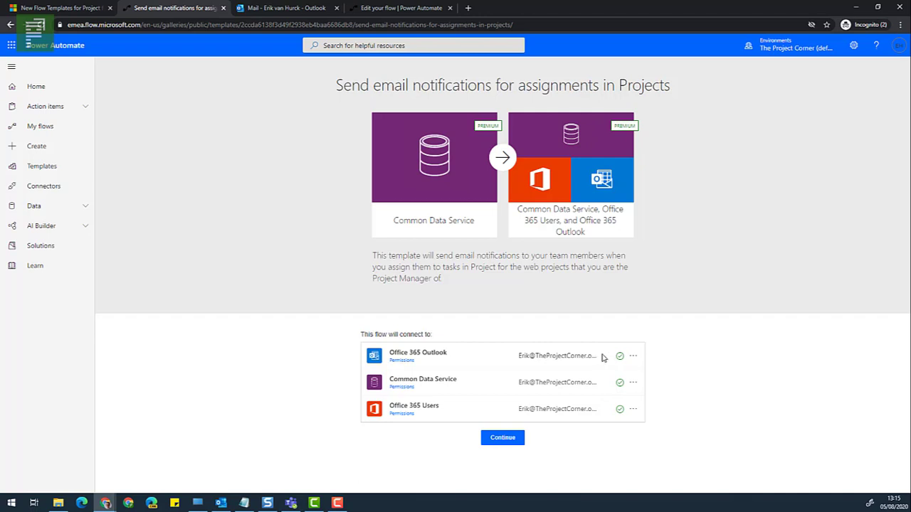
{"action": "mouse_move", "coordinate": [518, 426]}
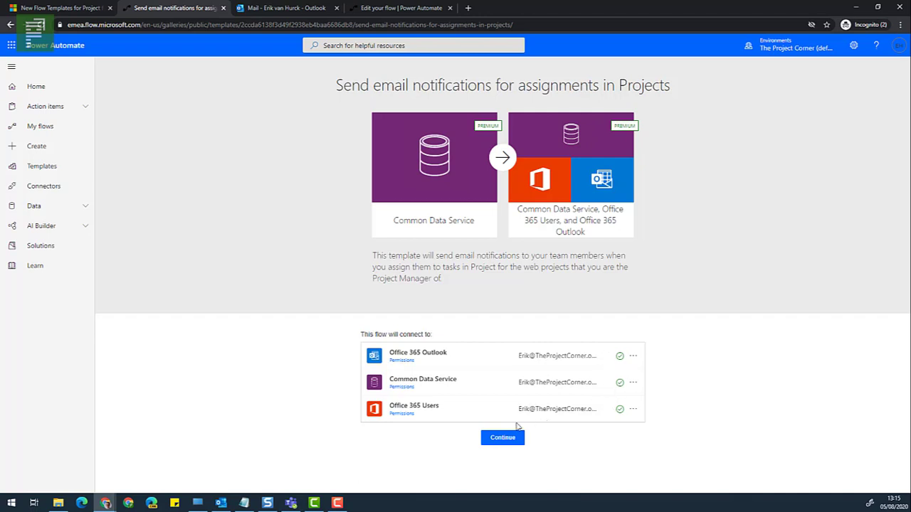
Continue from the assignment notifications template to open its flow in the designer
{"action": "left_click", "coordinate": [502, 437]}
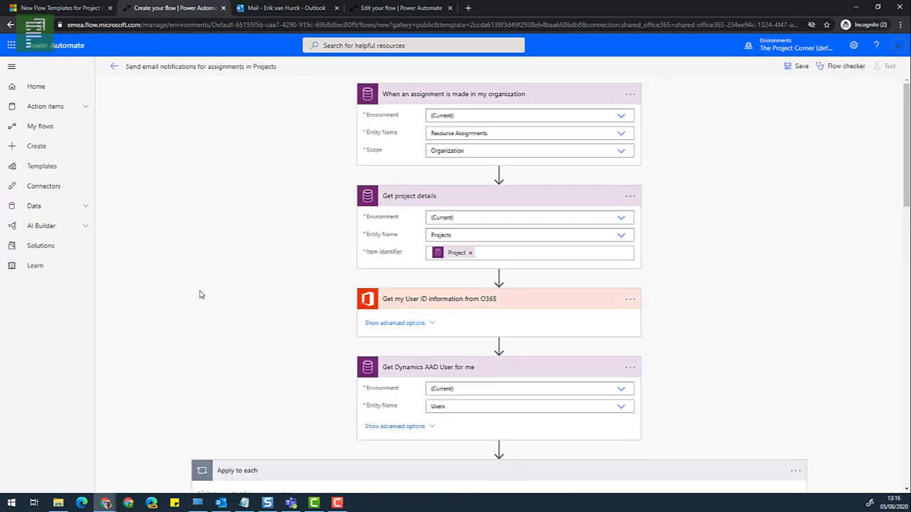
{"action": "mouse_move", "coordinate": [790, 60]}
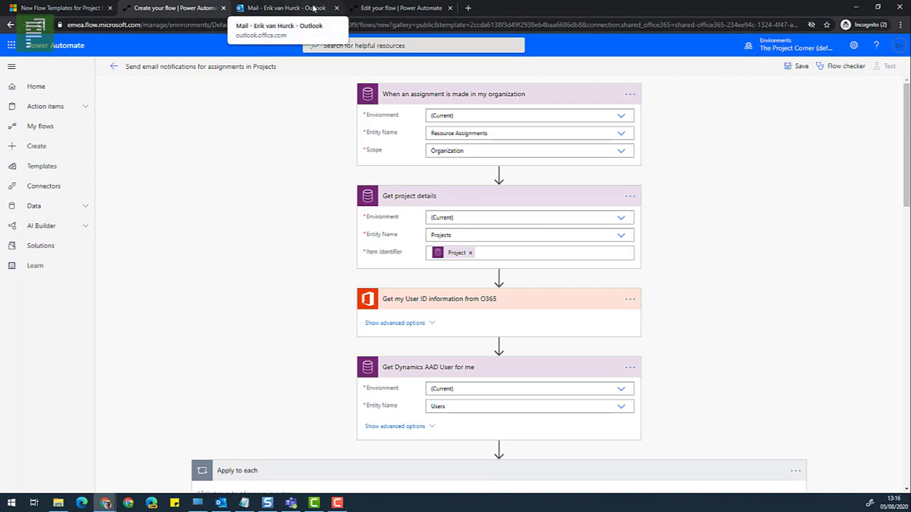
{"action": "mouse_move", "coordinate": [289, 173]}
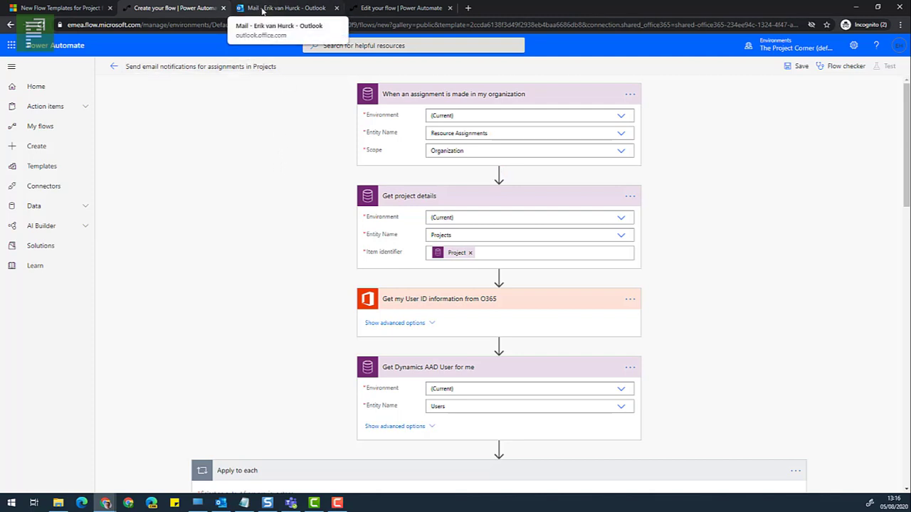
Switch to Outlook to view the 'You have been assigned to And yet another' email
{"action": "left_click", "coordinate": [285, 8]}
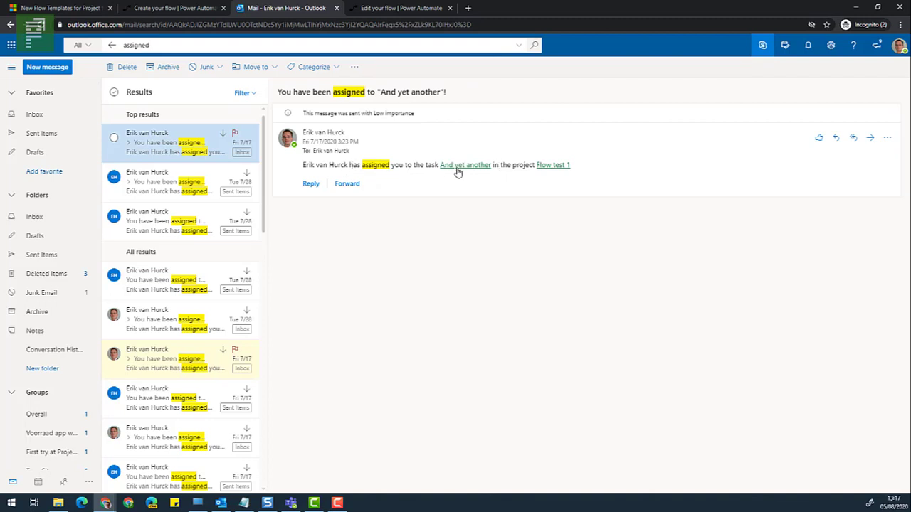
{"action": "mouse_move", "coordinate": [490, 170]}
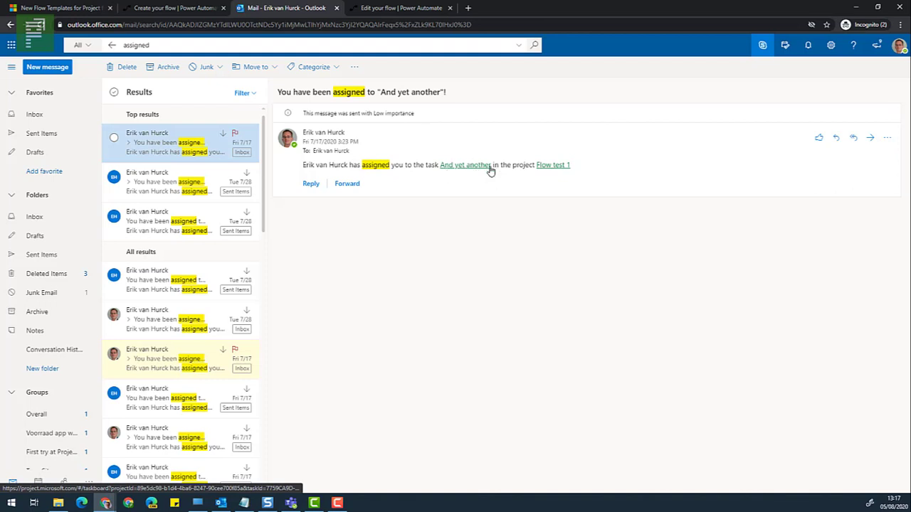
{"action": "mouse_move", "coordinate": [553, 164]}
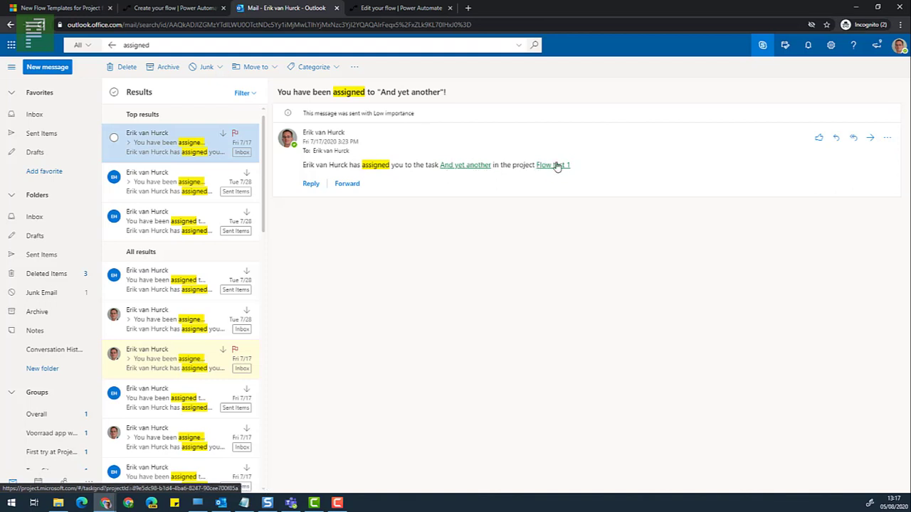
{"action": "mouse_move", "coordinate": [539, 182]}
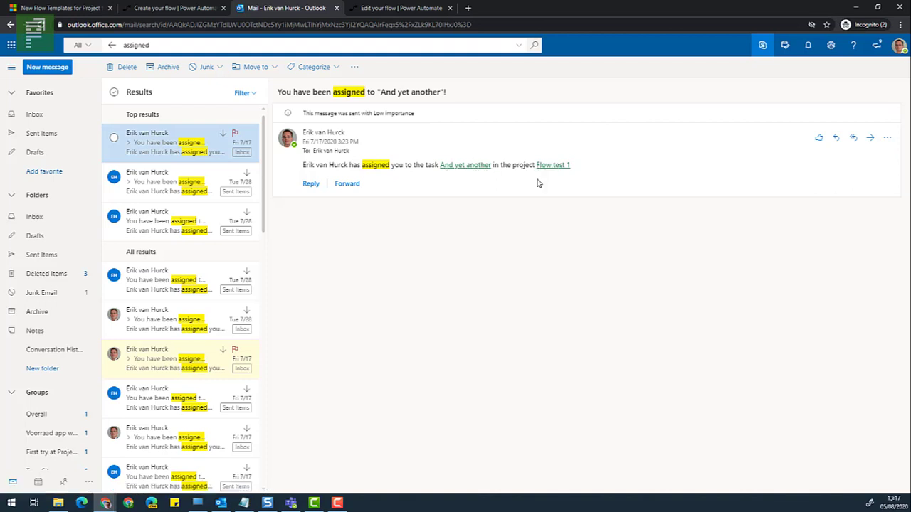
{"action": "mouse_move", "coordinate": [553, 164]}
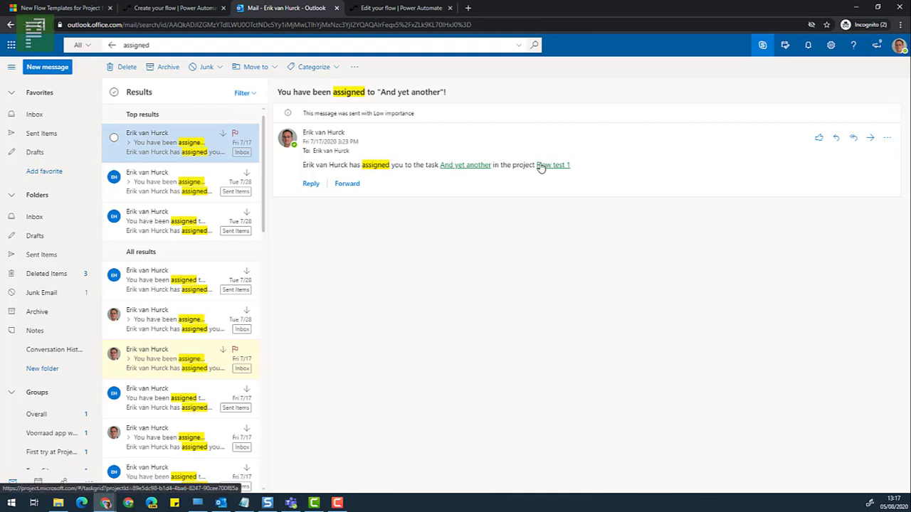
{"action": "mouse_move", "coordinate": [479, 168]}
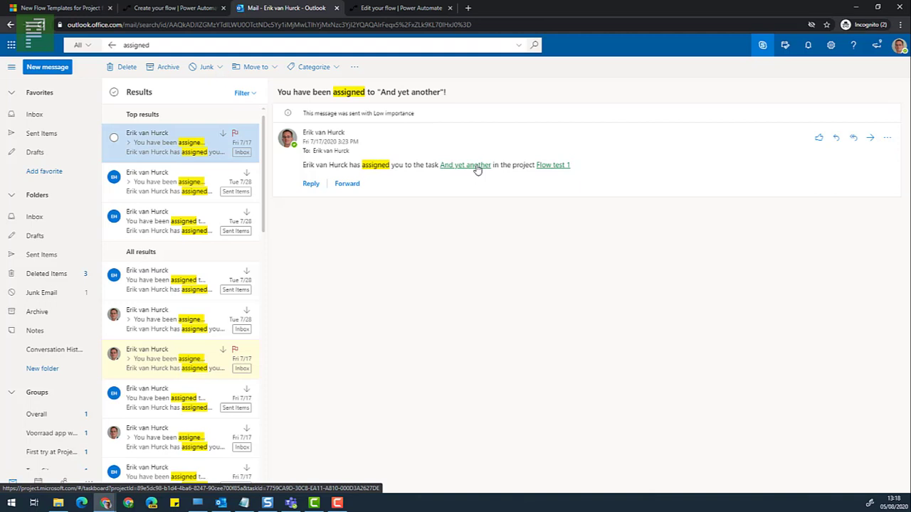
{"action": "mouse_move", "coordinate": [345, 171]}
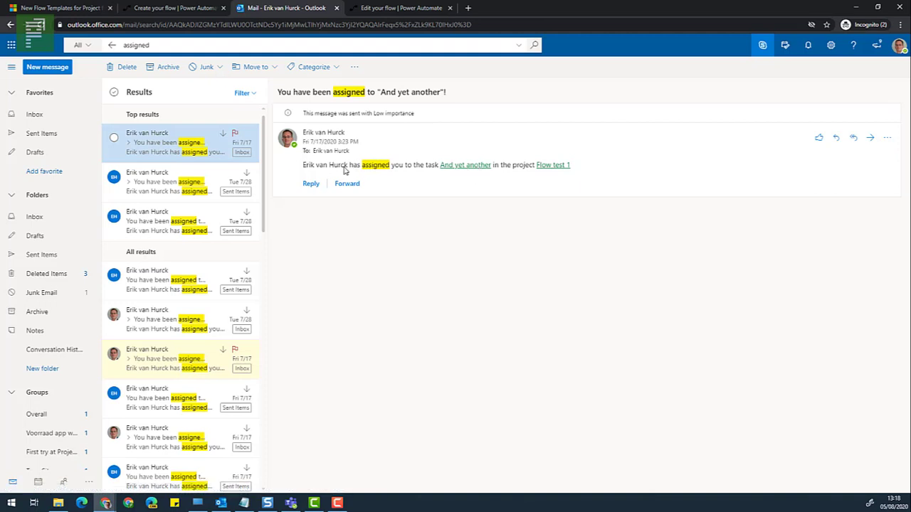
{"action": "mouse_move", "coordinate": [319, 162]}
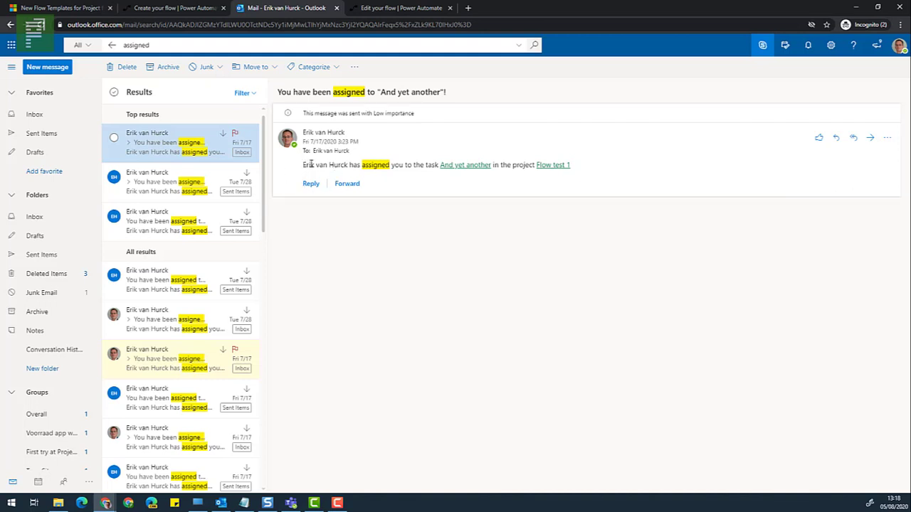
{"action": "mouse_move", "coordinate": [390, 187]}
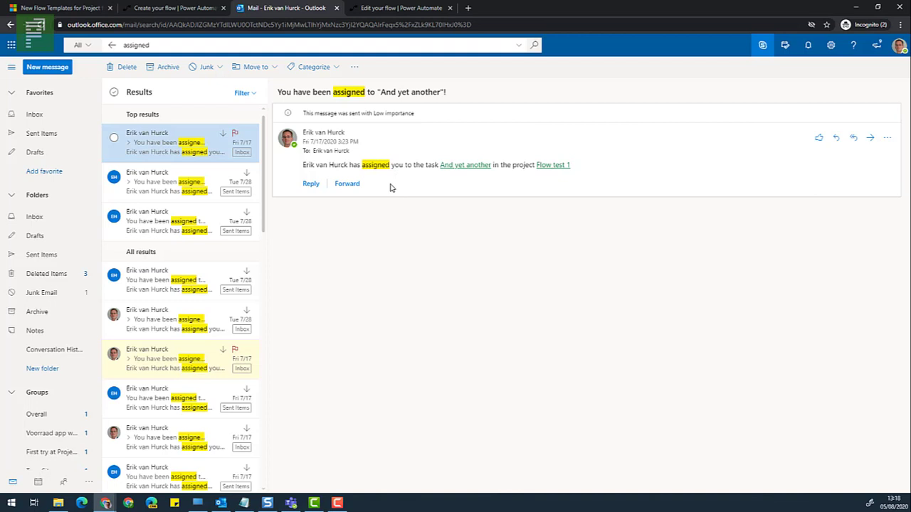
{"action": "mouse_move", "coordinate": [297, 505]}
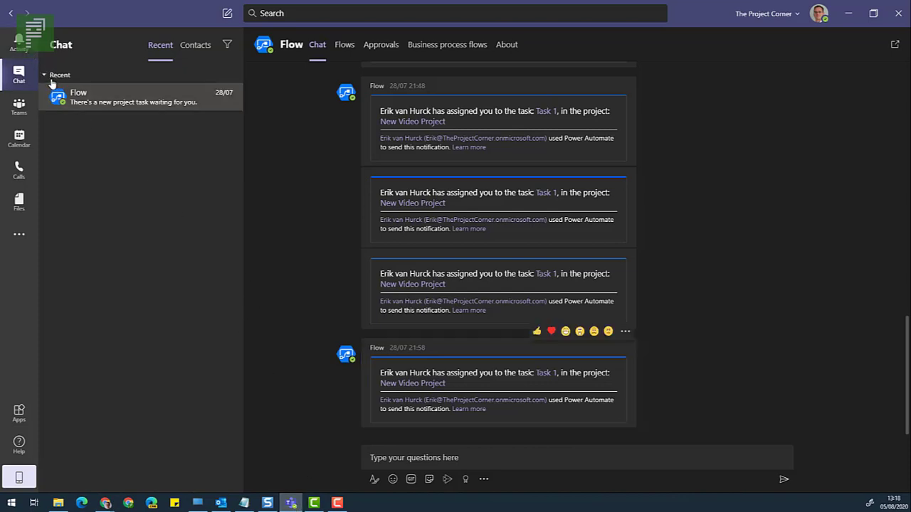
{"action": "mouse_move", "coordinate": [68, 103]}
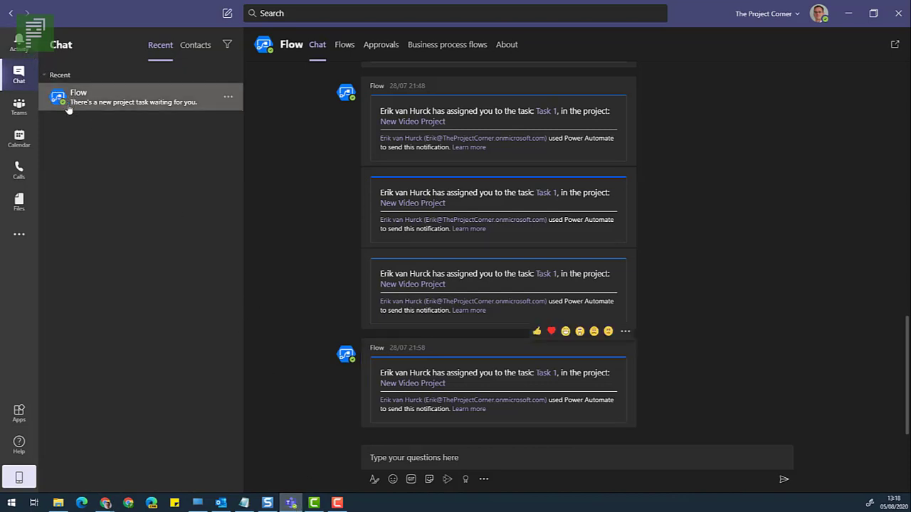
{"action": "left_click", "coordinate": [19, 234]}
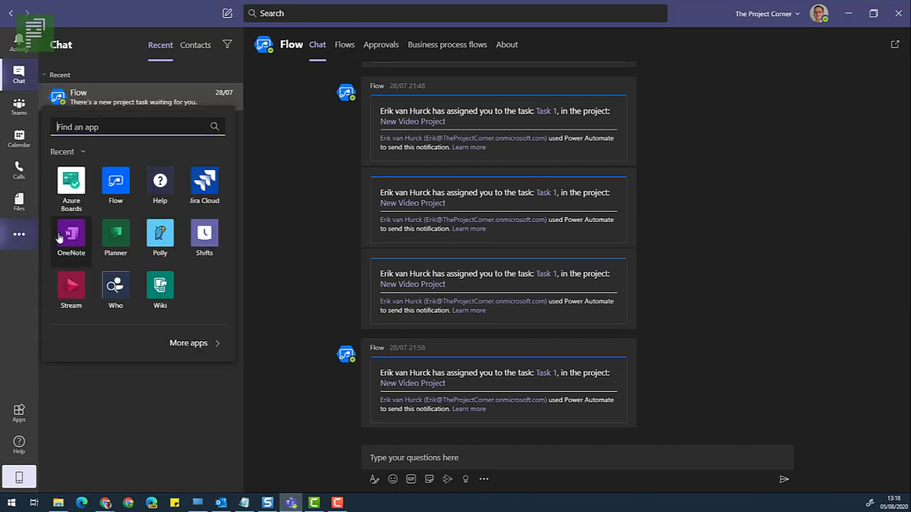
{"action": "mouse_move", "coordinate": [41, 239]}
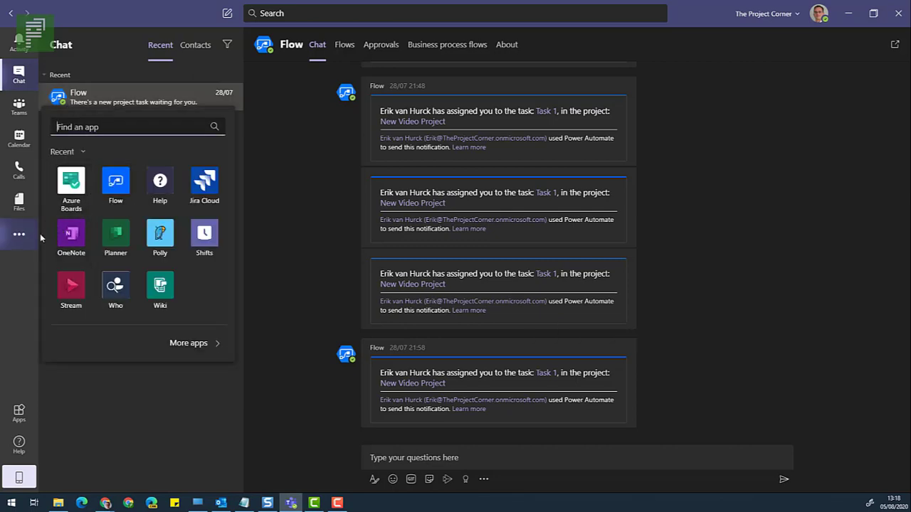
{"action": "mouse_move", "coordinate": [115, 181]}
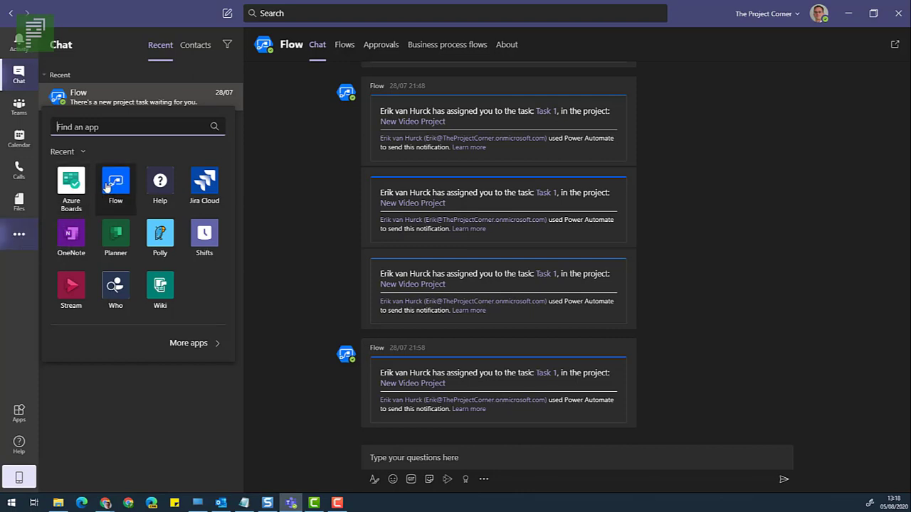
{"action": "left_click", "coordinate": [91, 296]}
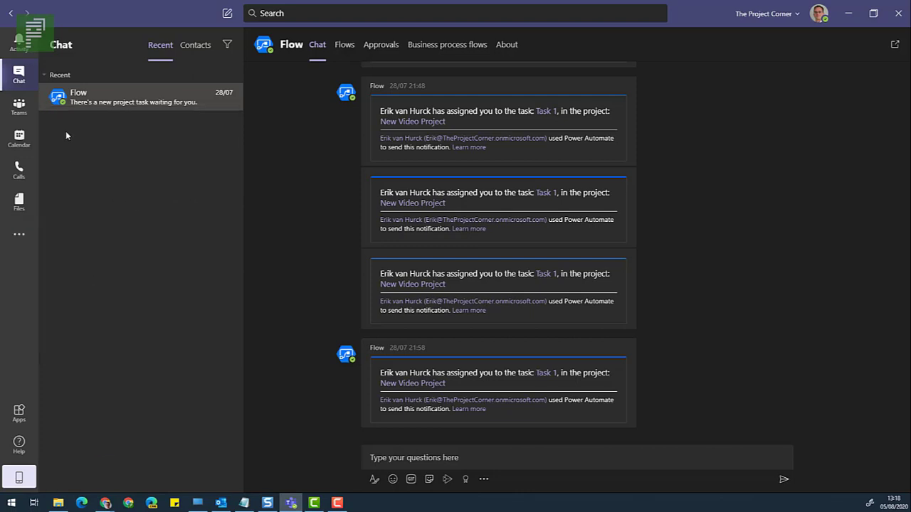
{"action": "mouse_move", "coordinate": [347, 431]}
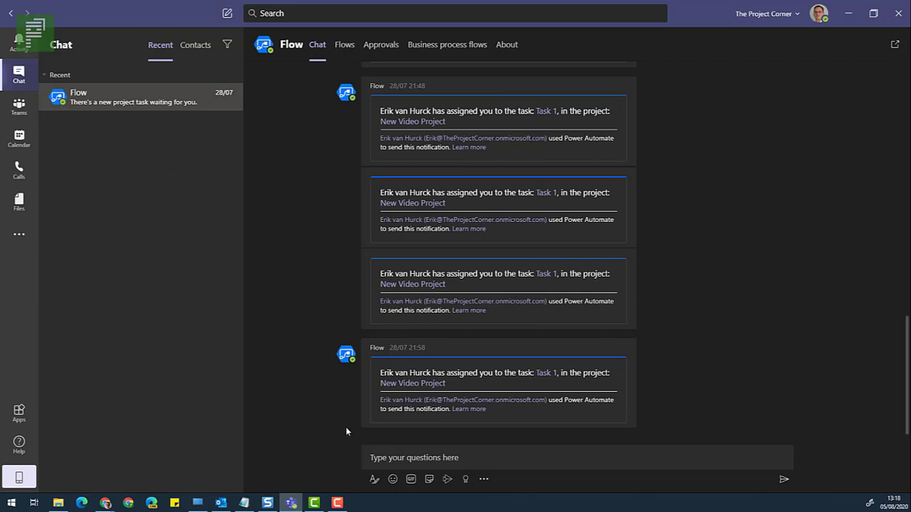
{"action": "mouse_move", "coordinate": [381, 370]}
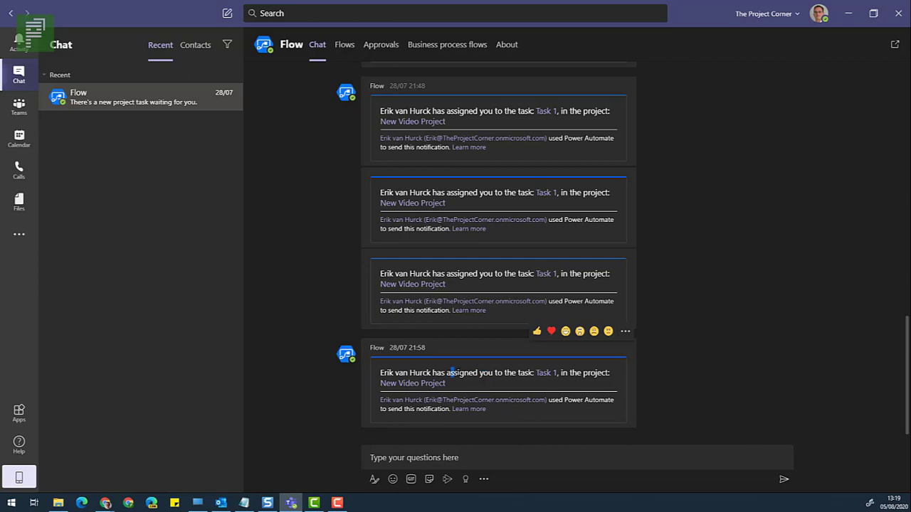
{"action": "mouse_move", "coordinate": [546, 372]}
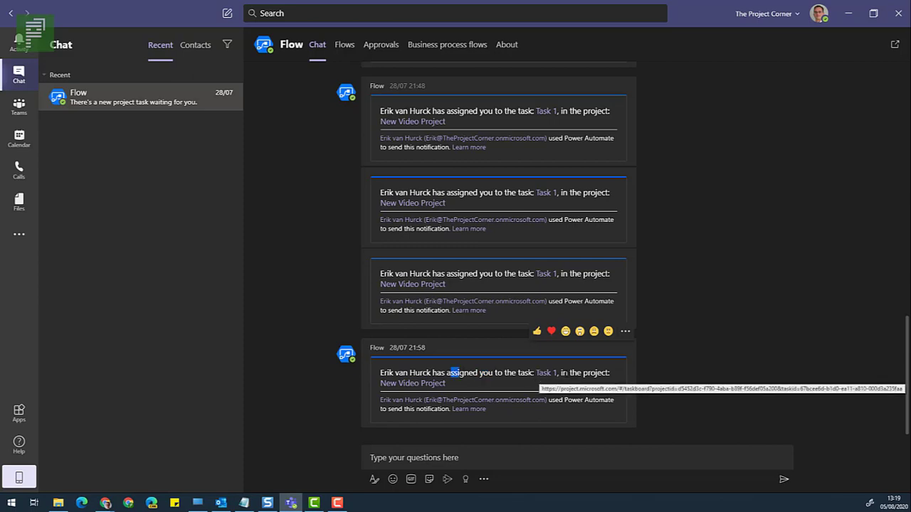
{"action": "mouse_move", "coordinate": [413, 383]}
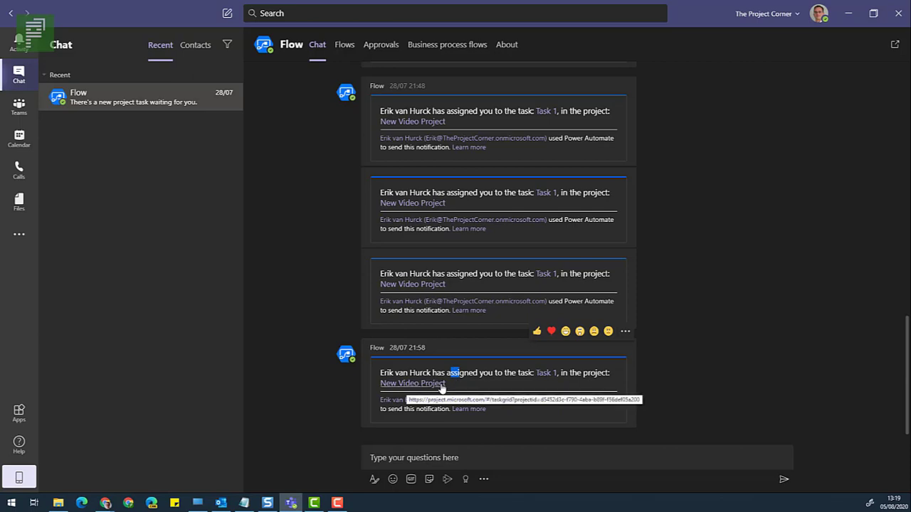
{"action": "mouse_move", "coordinate": [546, 372]}
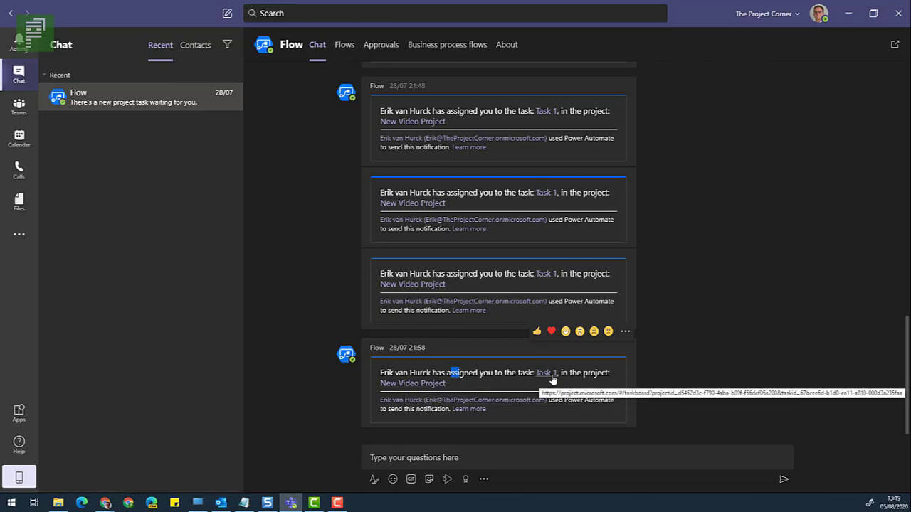
Open Task 1's details from the Teams link, then close them to show the New Video Project board
{"action": "left_click", "coordinate": [546, 373]}
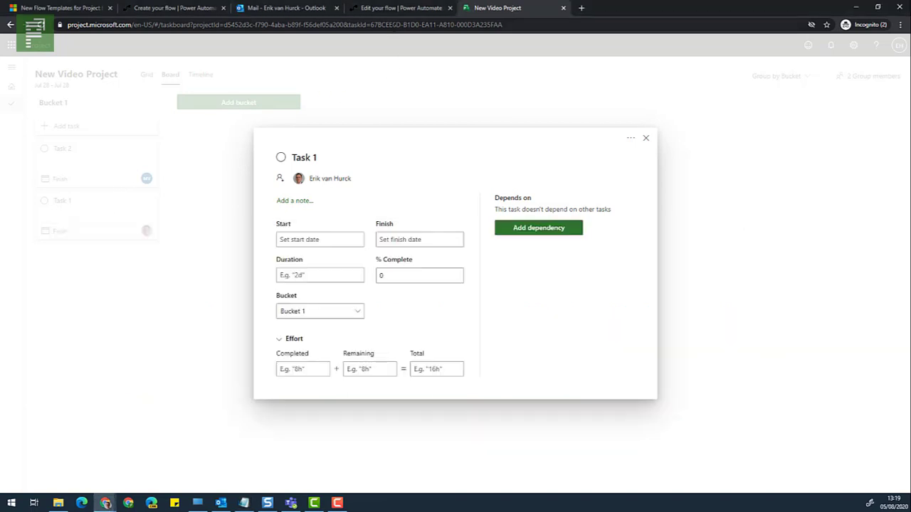
{"action": "left_click", "coordinate": [645, 138]}
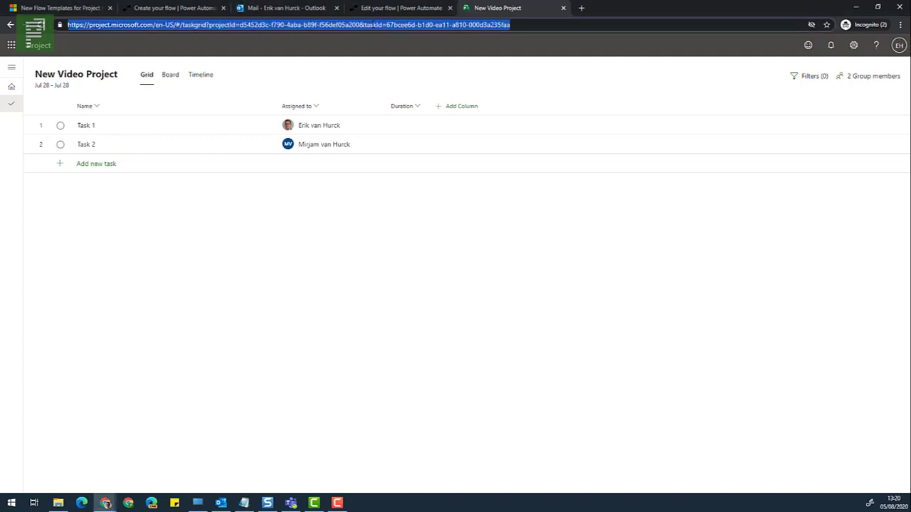
{"action": "left_click", "coordinate": [85, 125]}
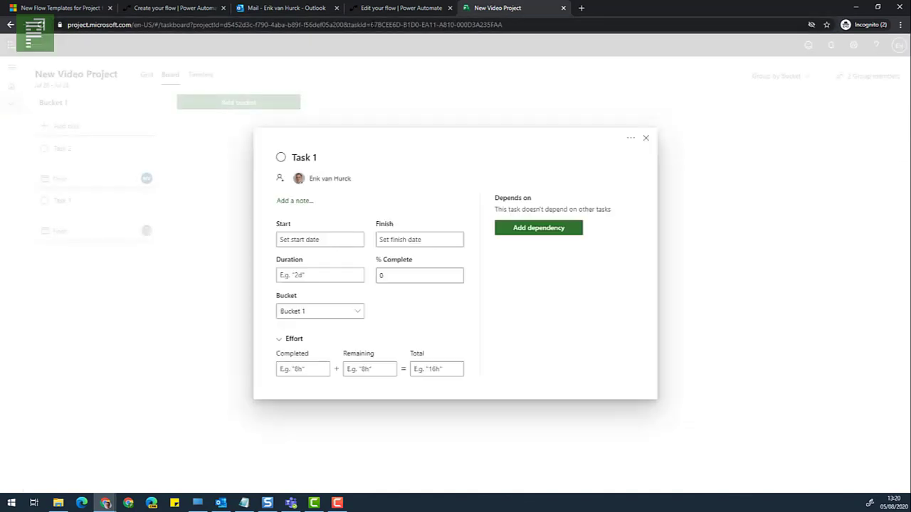
{"action": "left_click", "coordinate": [320, 275]}
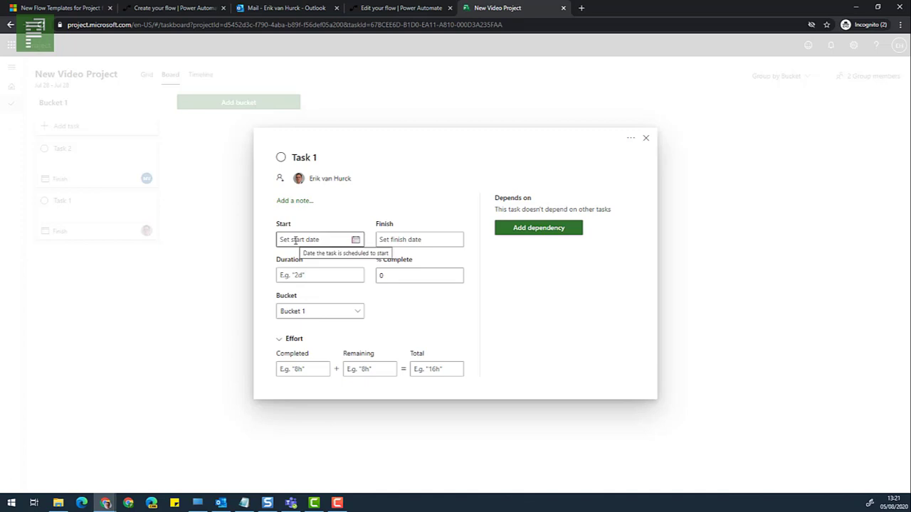
{"action": "left_click", "coordinate": [646, 138]}
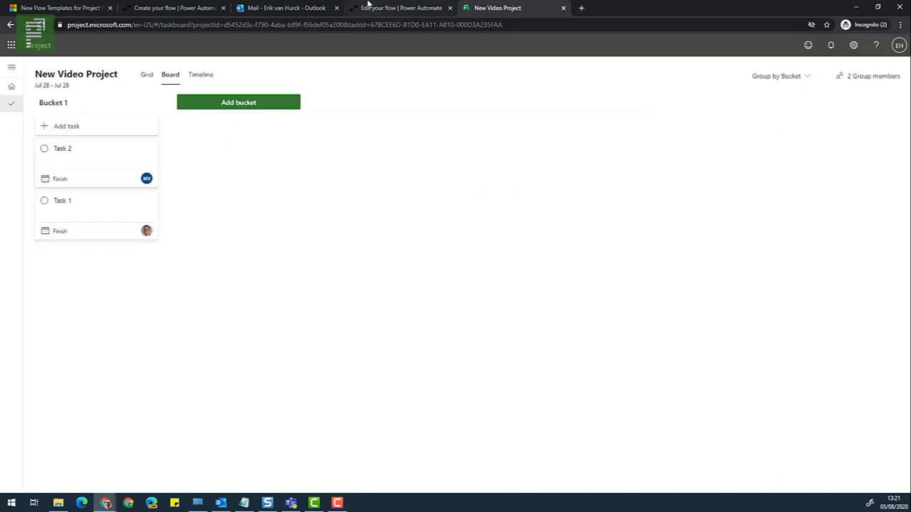
Switch to Power Automate and edit the 'New assignments in P4W (alteration)' flow
{"action": "left_click", "coordinate": [174, 8]}
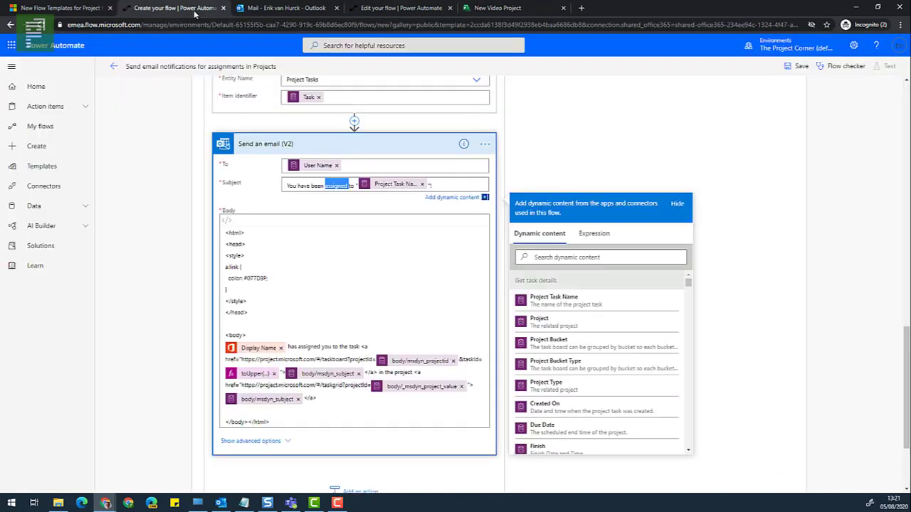
{"action": "mouse_move", "coordinate": [277, 214]}
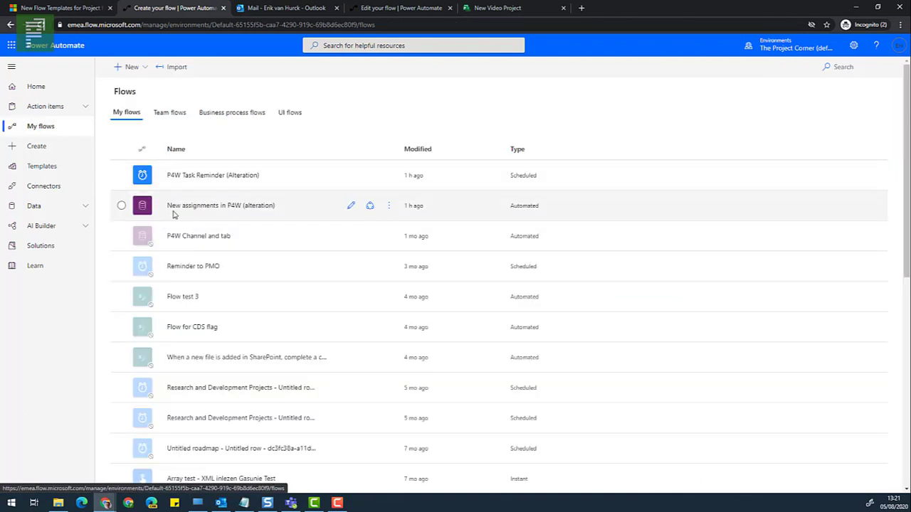
{"action": "left_click", "coordinate": [221, 205]}
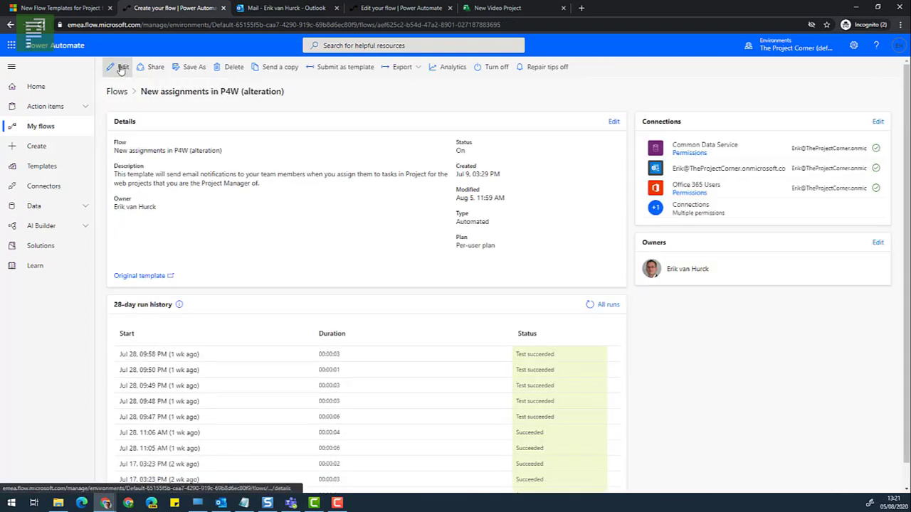
{"action": "left_click", "coordinate": [117, 66]}
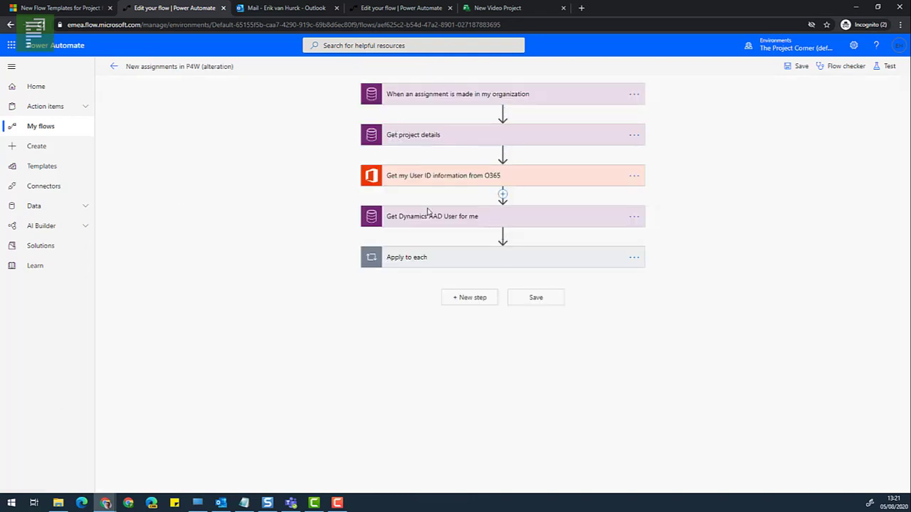
Expand Apply to each and the 'Check if I'm the PM of the Project' condition to show If yes
{"action": "left_click", "coordinate": [406, 257]}
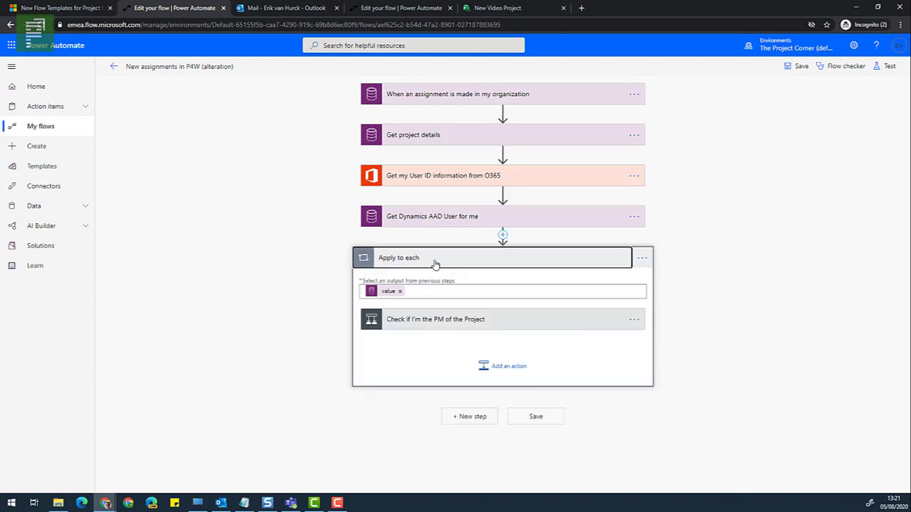
{"action": "left_click", "coordinate": [434, 319]}
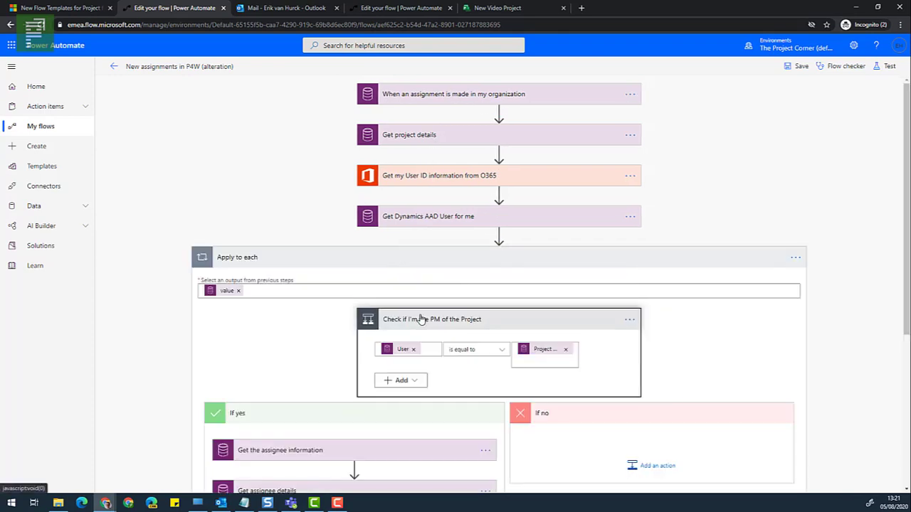
{"action": "scroll", "scroll_direction": "down", "scroll_amount": 3}
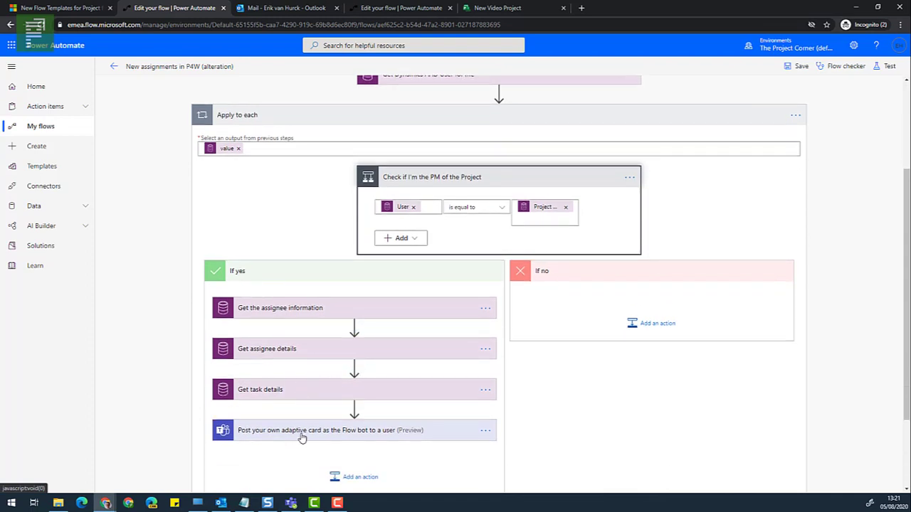
{"action": "mouse_move", "coordinate": [397, 441]}
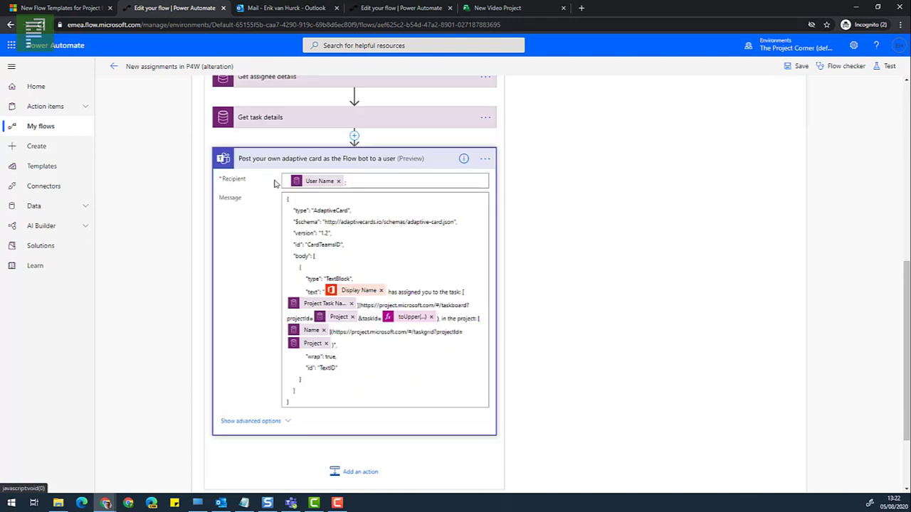
{"action": "mouse_move", "coordinate": [318, 187]}
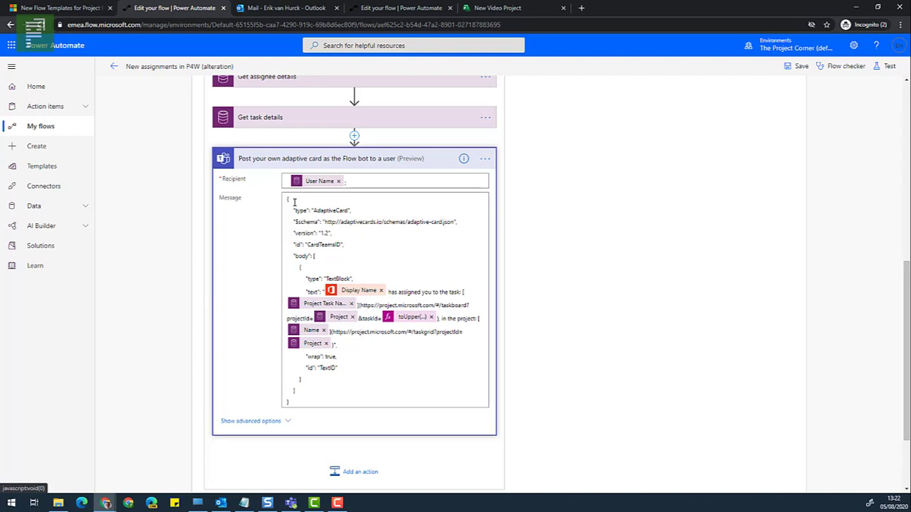
{"action": "mouse_move", "coordinate": [348, 304]}
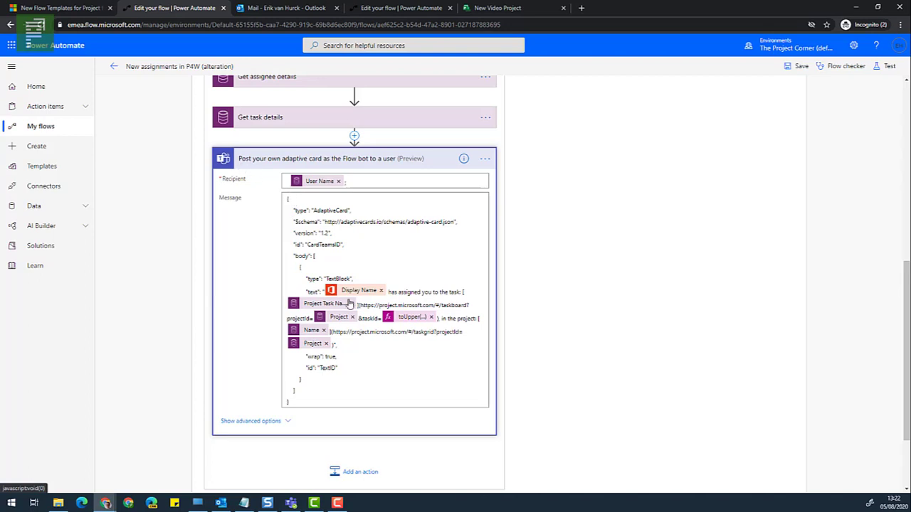
{"action": "mouse_move", "coordinate": [391, 320]}
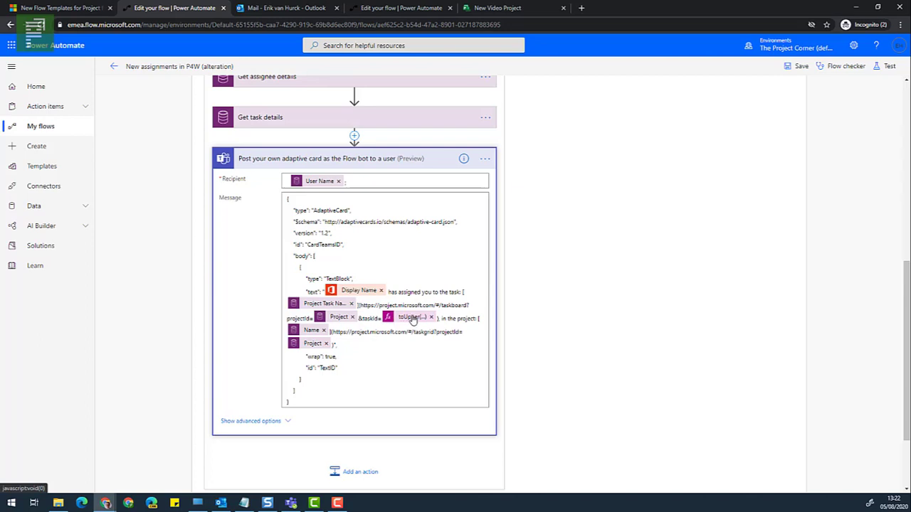
Inspect the toUpper(...) task ID expression in the adaptive card's Message JSON
{"action": "left_click", "coordinate": [411, 317]}
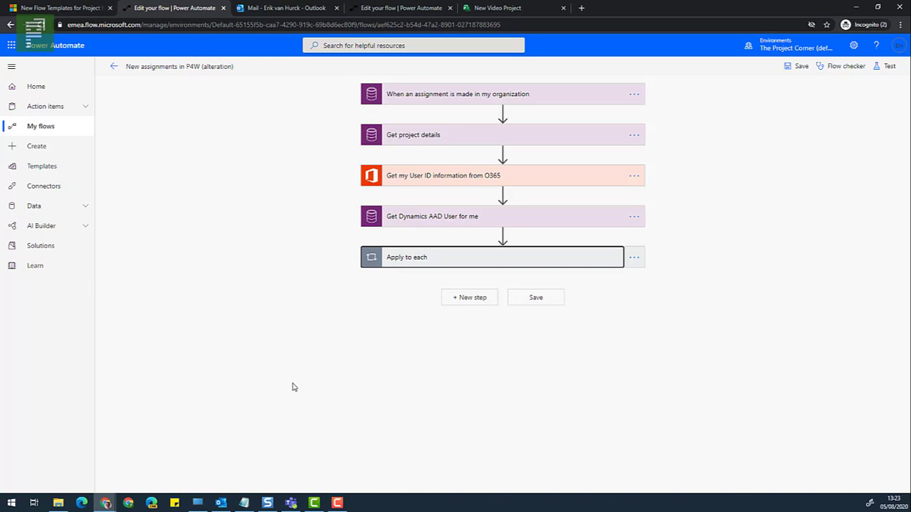
{"action": "mouse_move", "coordinate": [292, 385]}
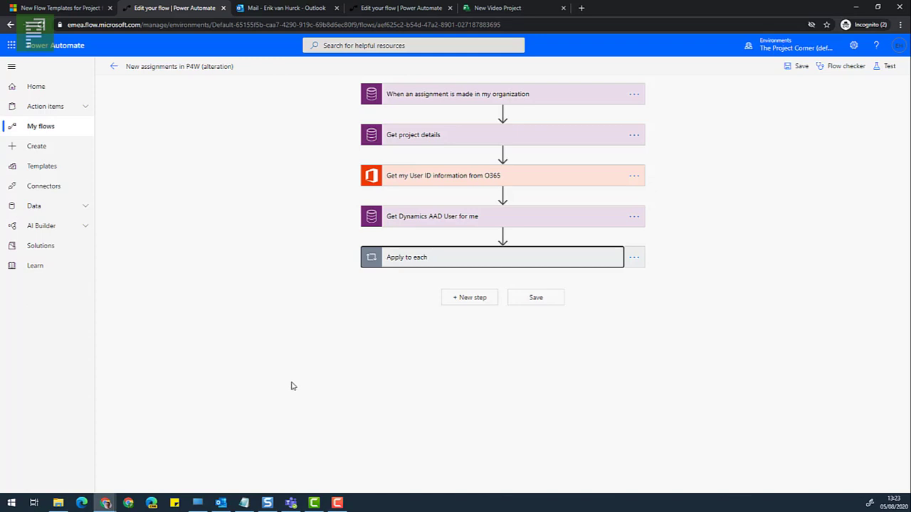
{"action": "mouse_move", "coordinate": [291, 364]}
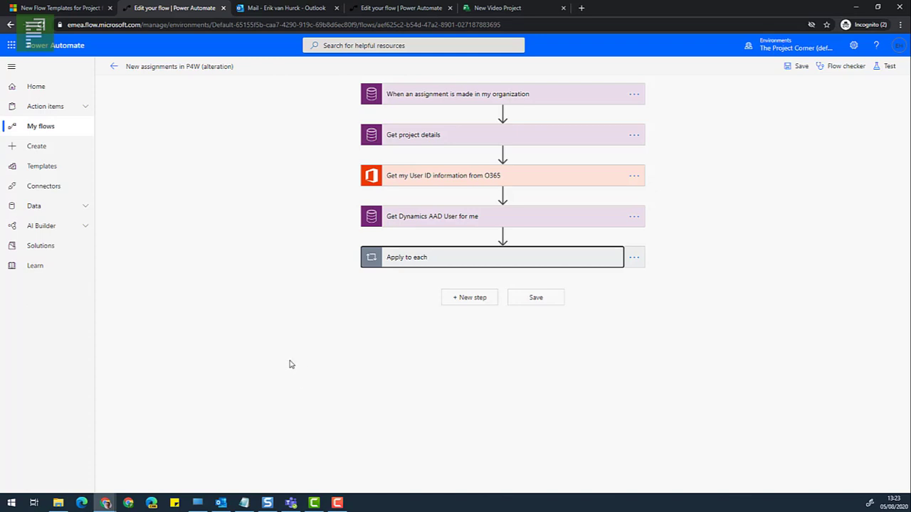
{"action": "mouse_move", "coordinate": [285, 363]}
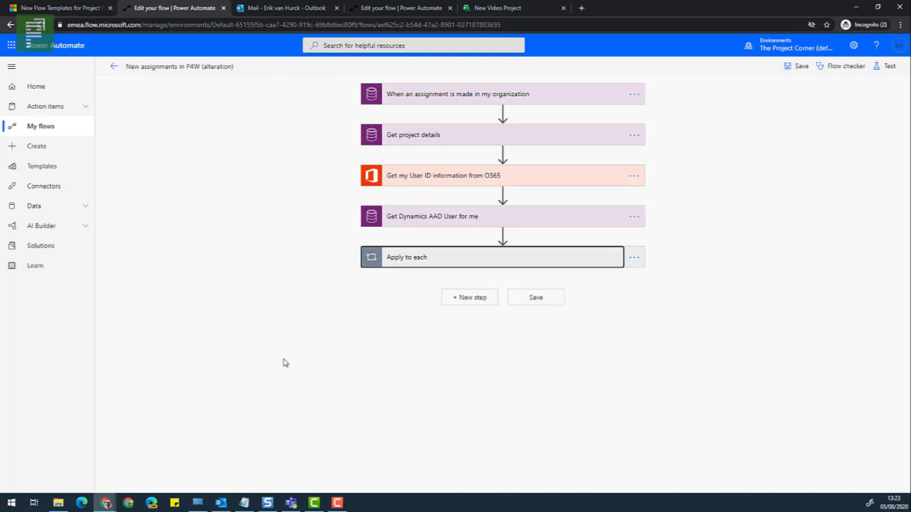
{"action": "mouse_move", "coordinate": [269, 484]}
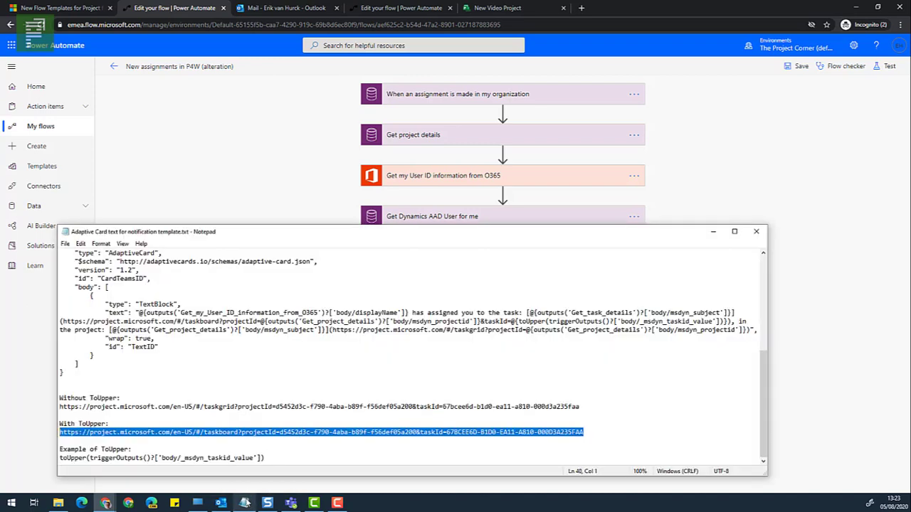
{"action": "mouse_move", "coordinate": [98, 238]}
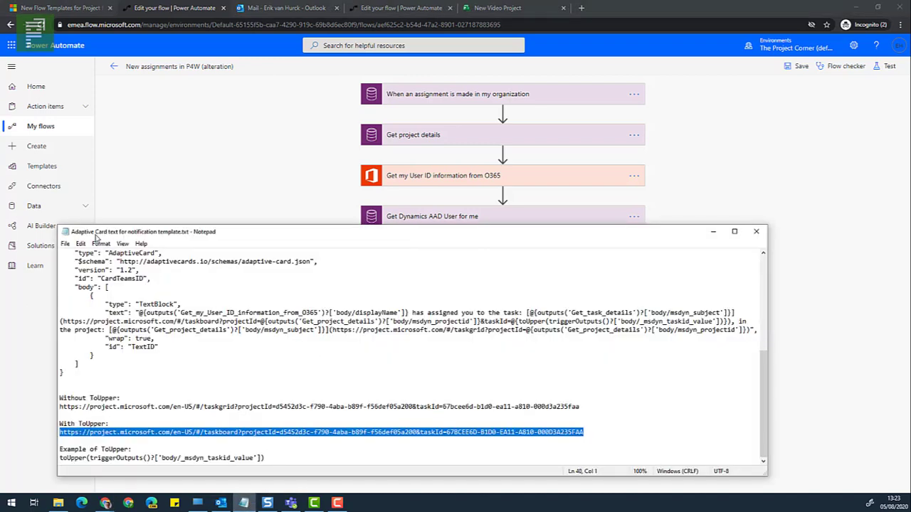